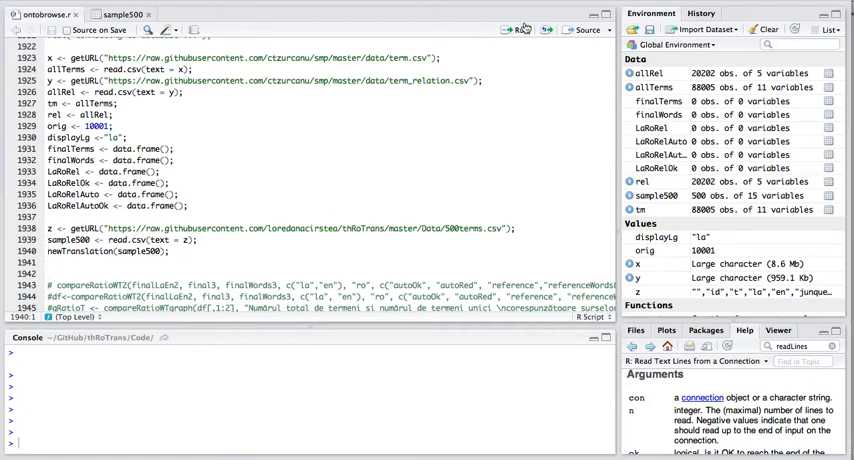
View the sample500 data frame of 500 observations and 15 variables.
{"action": "left_click", "coordinate": [520, 28]}
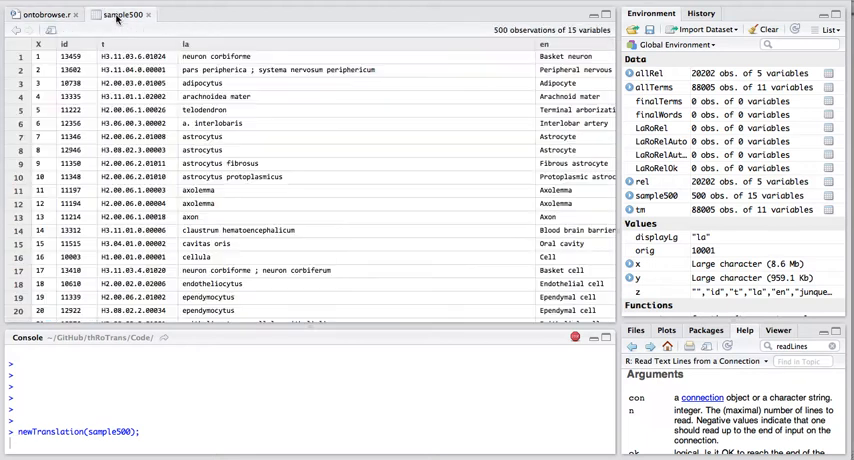
{"action": "mouse_move", "coordinate": [388, 228]}
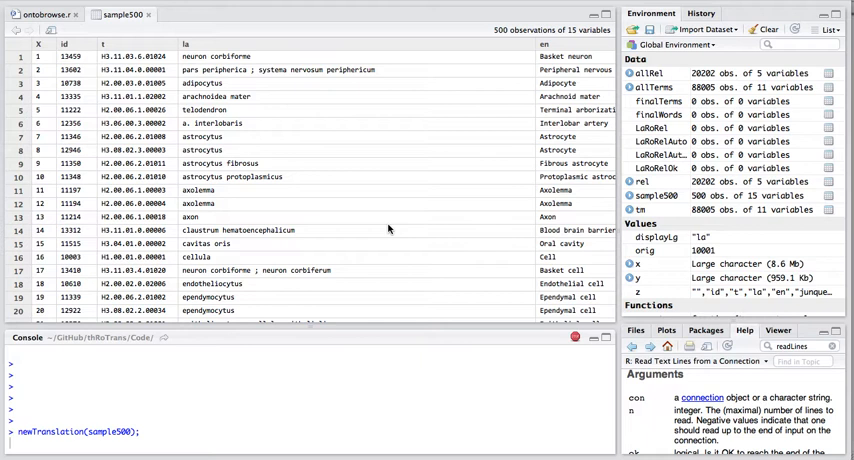
{"action": "mouse_move", "coordinate": [284, 124]}
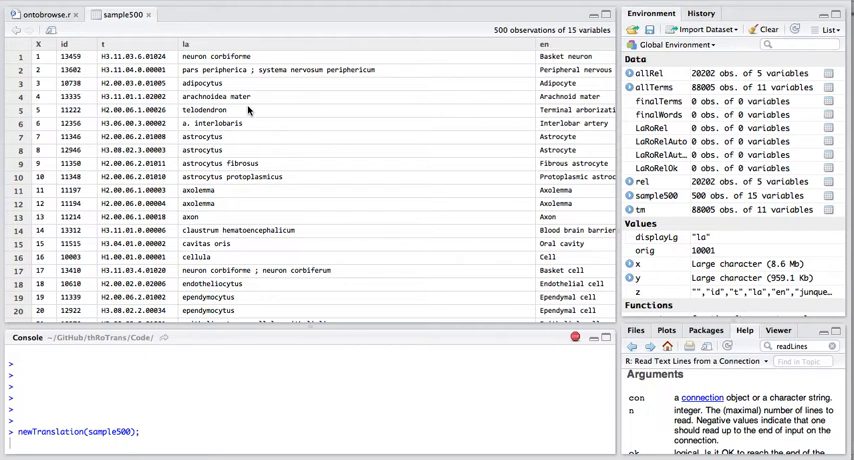
{"action": "mouse_move", "coordinate": [256, 134]}
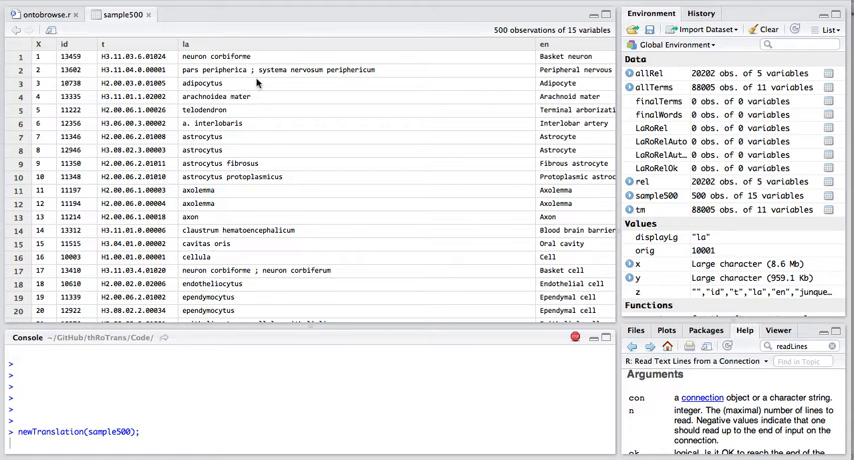
{"action": "mouse_move", "coordinate": [560, 152]}
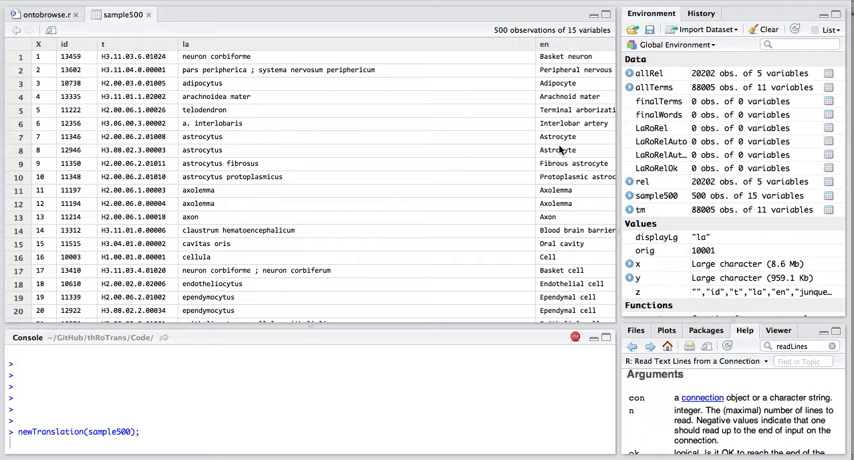
{"action": "scroll", "scroll_direction": "right", "scroll_amount": 3}
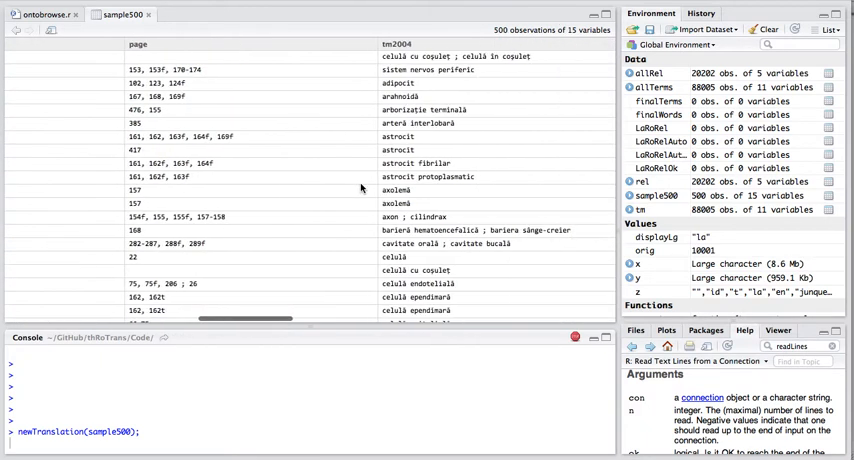
{"action": "scroll", "scroll_direction": "right", "scroll_amount": 3}
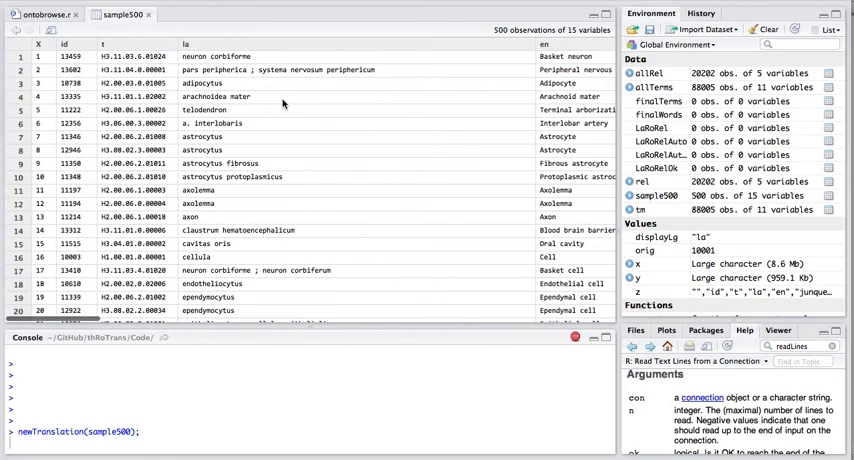
{"action": "mouse_move", "coordinate": [560, 104]}
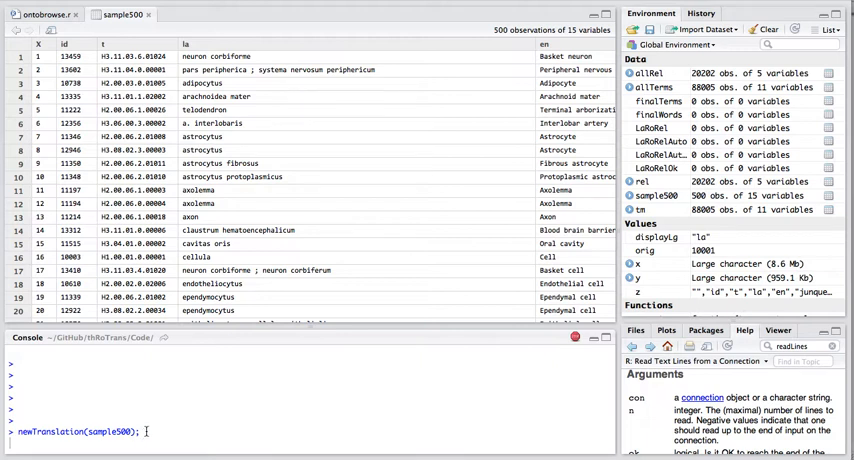
Run newTranslation on sample500 so the console lists the four CSV files to translate.
{"action": "key", "text": "Return"}
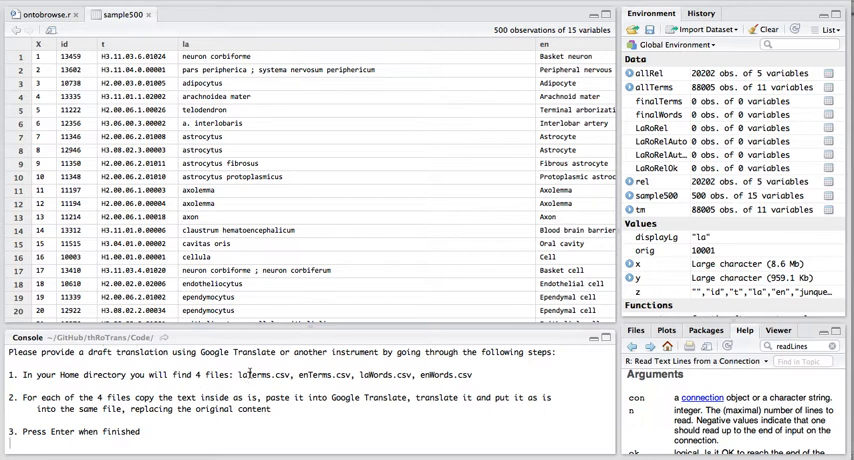
{"action": "mouse_move", "coordinate": [368, 376]}
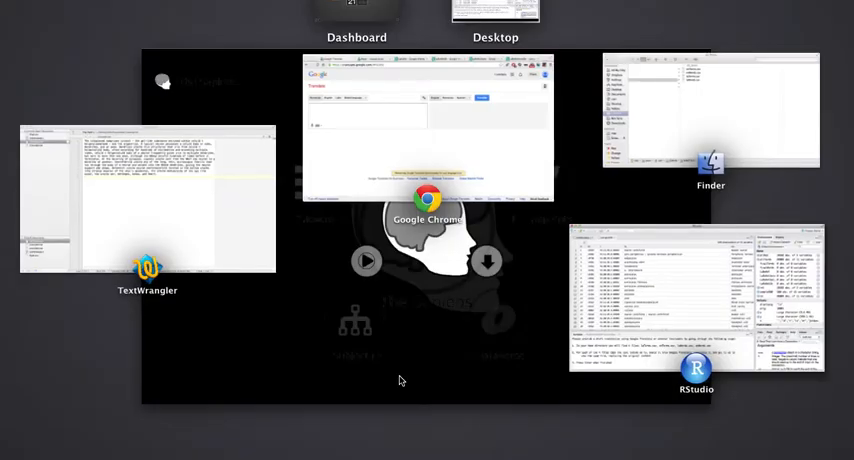
Bring up the Demo folder and open one of its CSV term files for translation.
{"action": "left_click", "coordinate": [712, 116]}
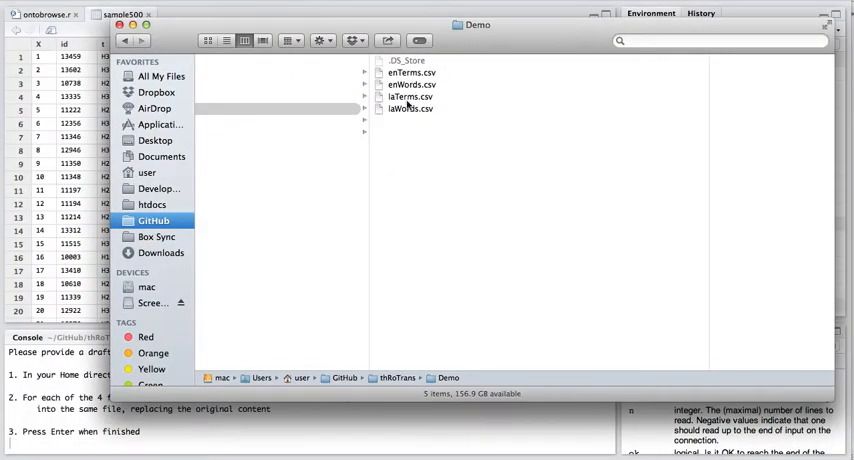
{"action": "left_click_drag", "start_coordinate": [408, 108], "coordinate": [428, 224]}
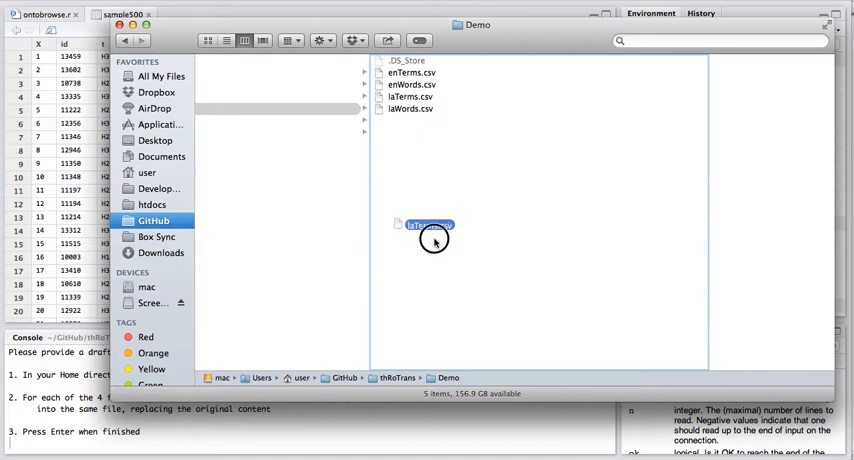
{"action": "double_click", "coordinate": [428, 230]}
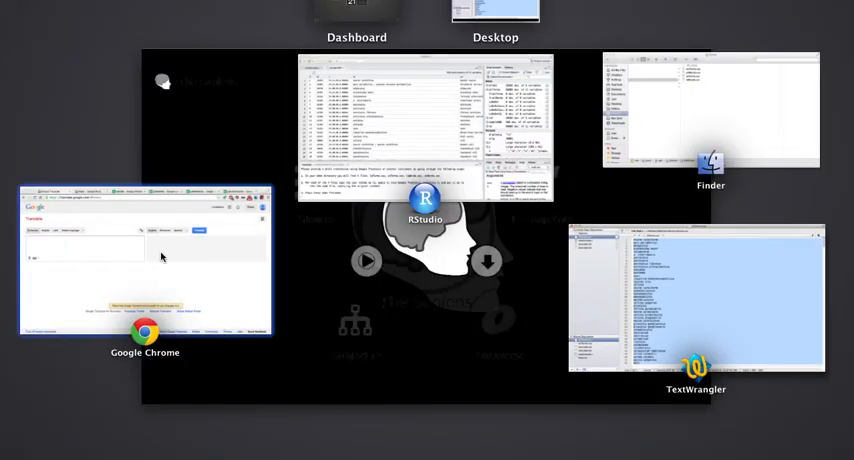
In Google Translate, translate the Latin histology term list into Romanian and review the results.
{"action": "left_click", "coordinate": [144, 260]}
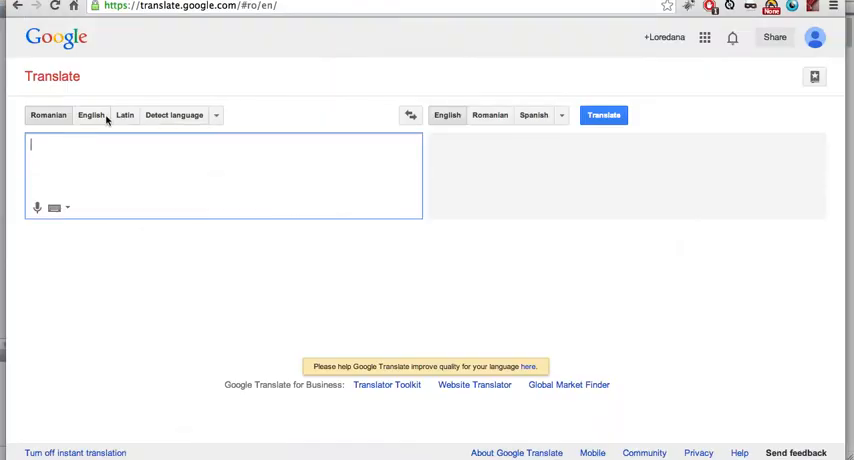
{"action": "left_click", "coordinate": [124, 116]}
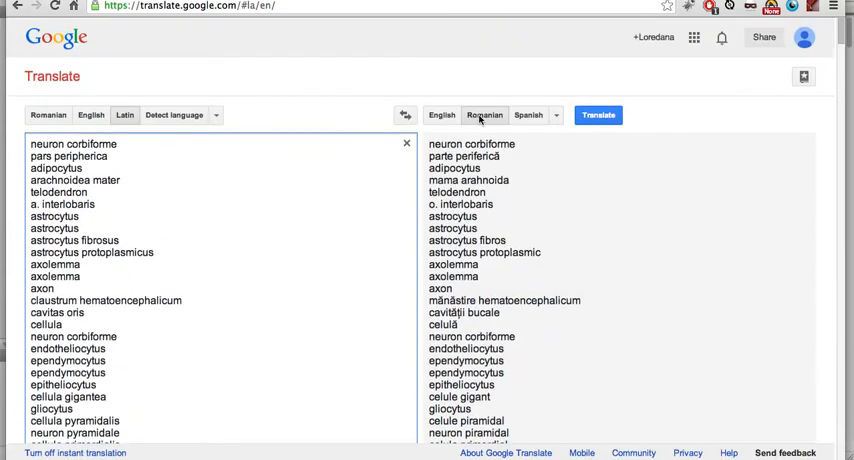
{"action": "scroll", "scroll_direction": "down", "scroll_amount": 3}
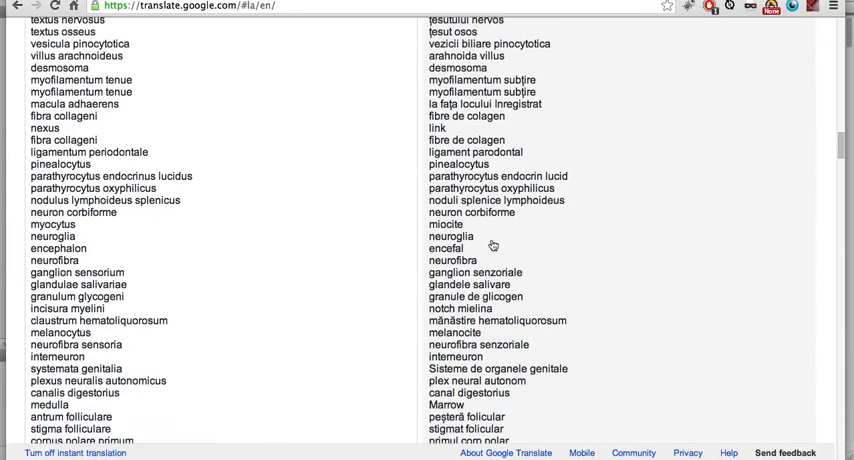
{"action": "scroll", "scroll_direction": "down", "scroll_amount": 3}
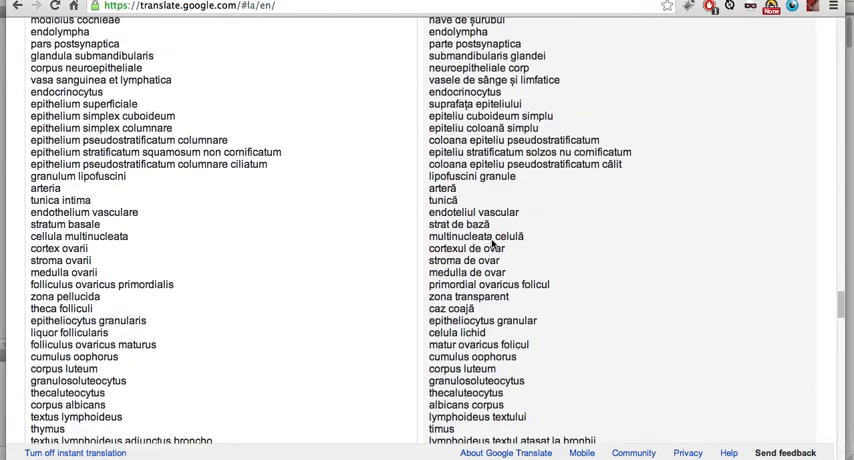
{"action": "scroll", "scroll_direction": "down", "scroll_amount": 3}
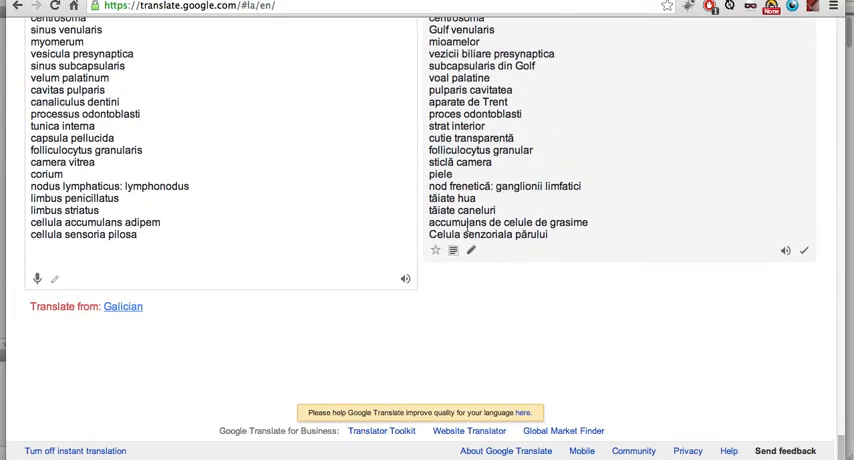
{"action": "left_click", "coordinate": [452, 252]}
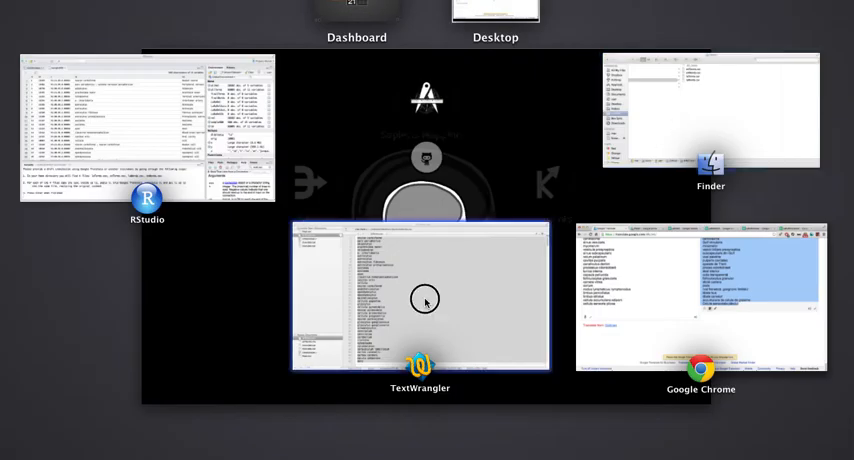
Return to the RStudio window with the console's translation instructions.
{"action": "left_click", "coordinate": [420, 300]}
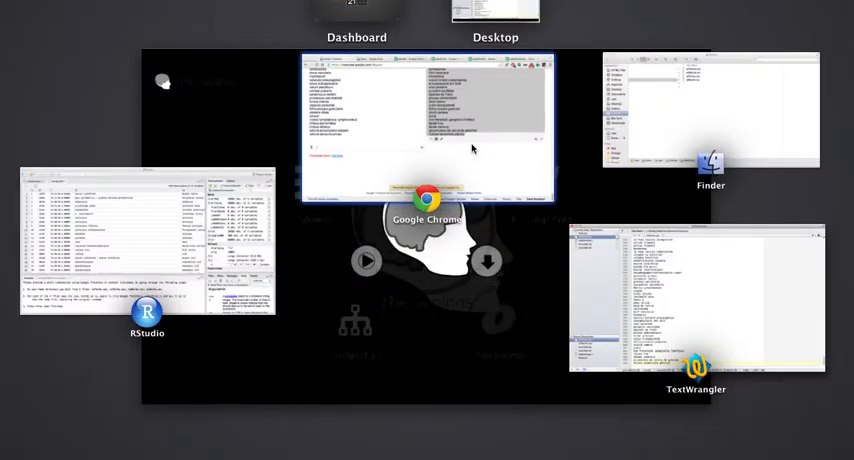
{"action": "left_click", "coordinate": [148, 246]}
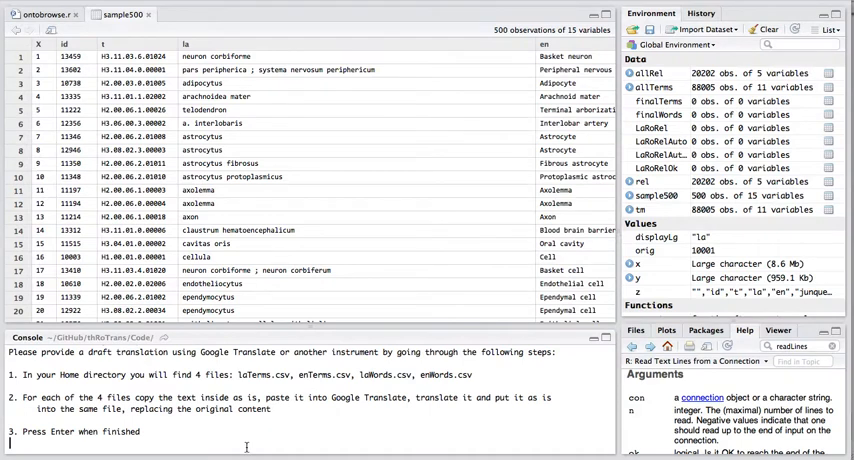
Confirm the translations are finished and view sample500's Latin and Romanian term columns.
{"action": "key", "text": "Return"}
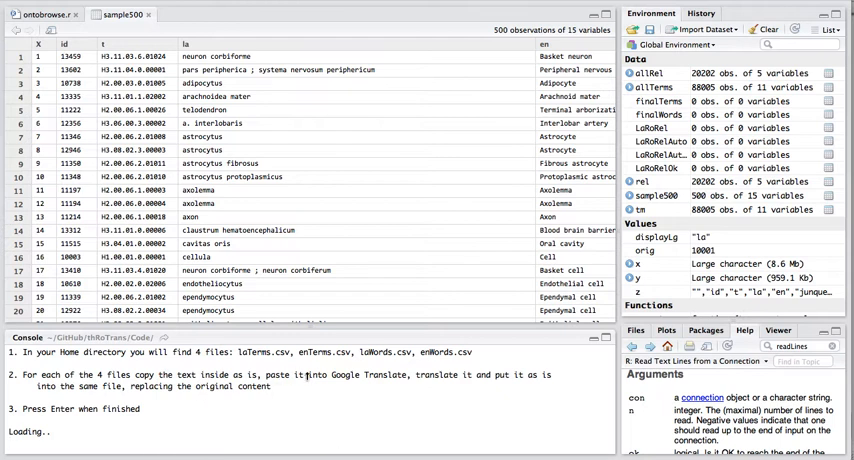
{"action": "mouse_move", "coordinate": [372, 88]}
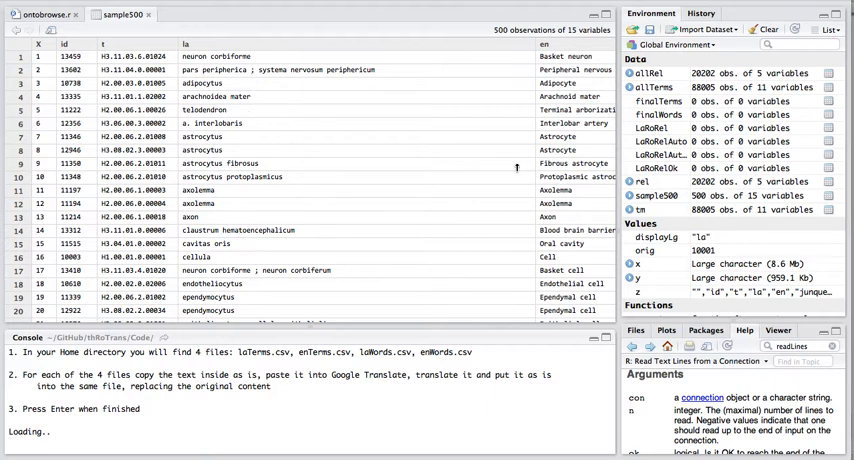
{"action": "scroll", "scroll_direction": "right", "scroll_amount": 3}
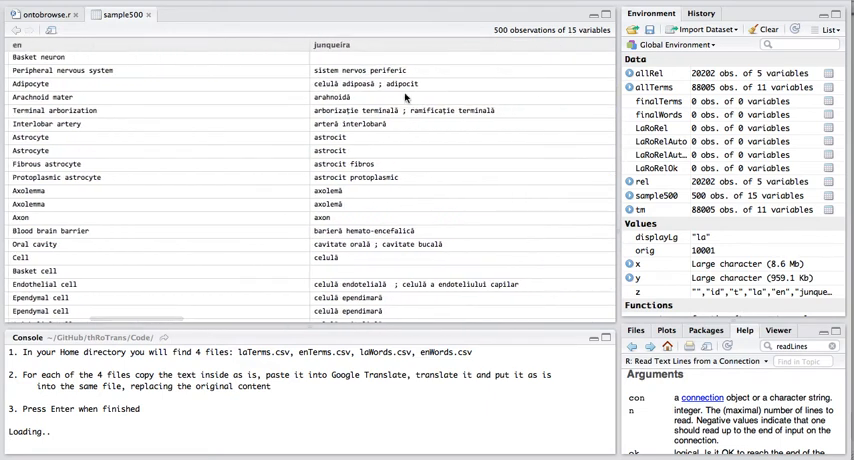
{"action": "scroll", "scroll_direction": "right", "scroll_amount": 3}
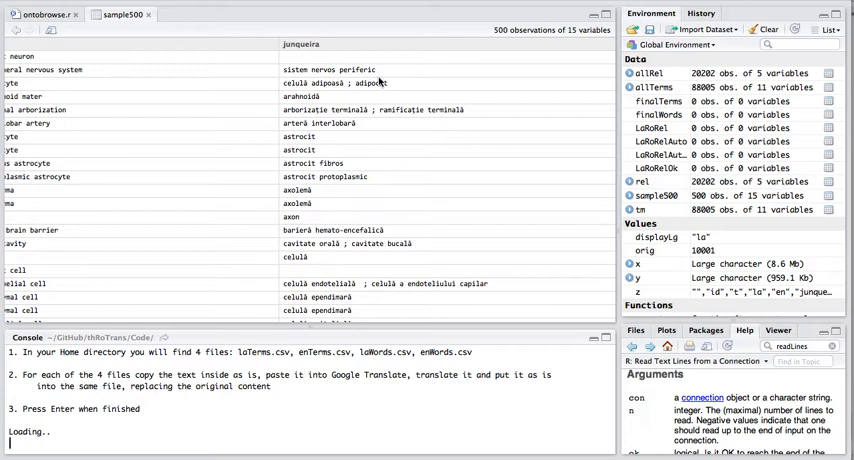
{"action": "mouse_move", "coordinate": [352, 92]}
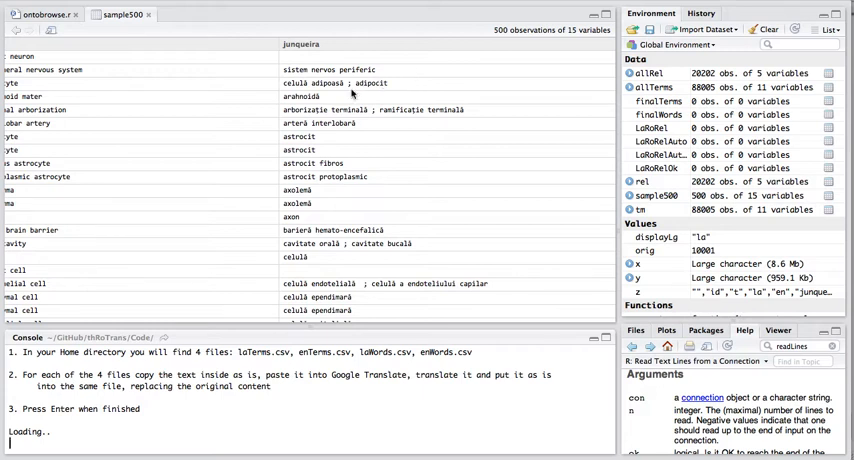
{"action": "mouse_move", "coordinate": [376, 96]}
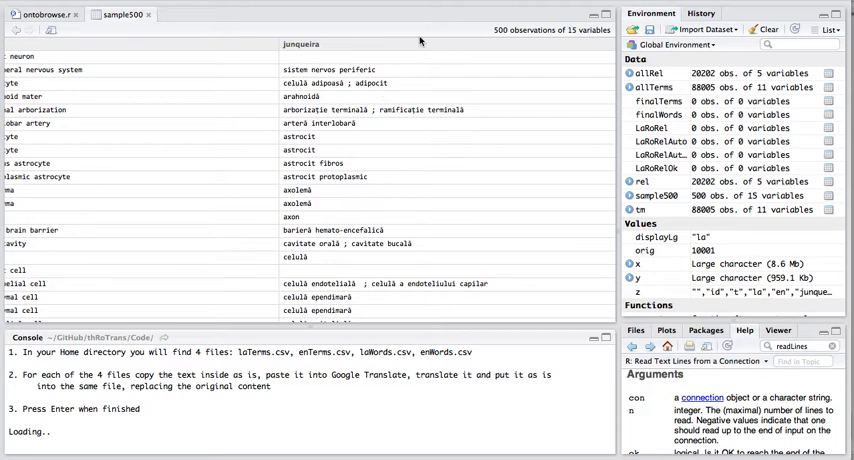
{"action": "mouse_move", "coordinate": [422, 32]}
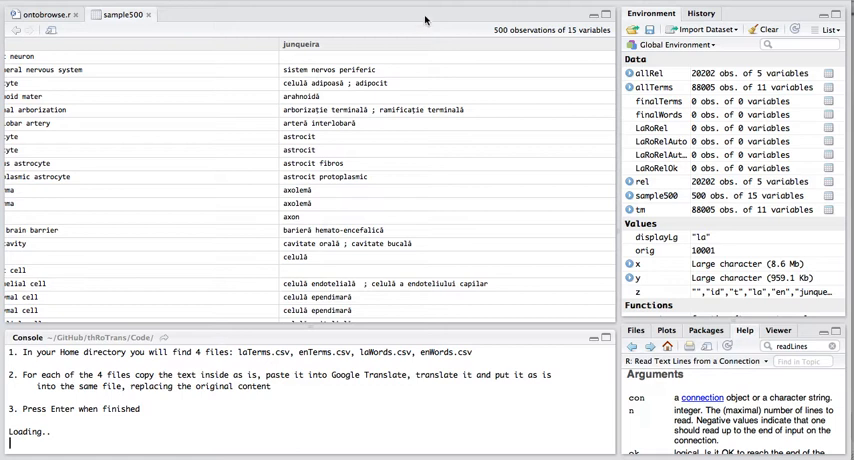
{"action": "mouse_move", "coordinate": [184, 72]}
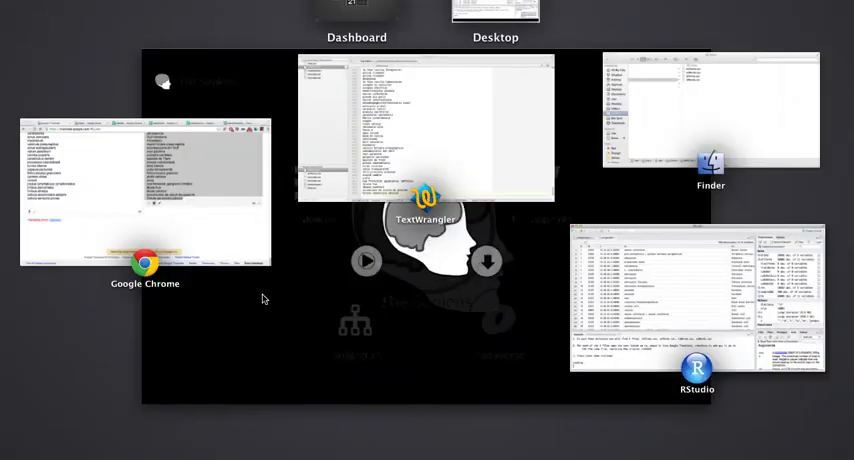
{"action": "mouse_move", "coordinate": [556, 208]}
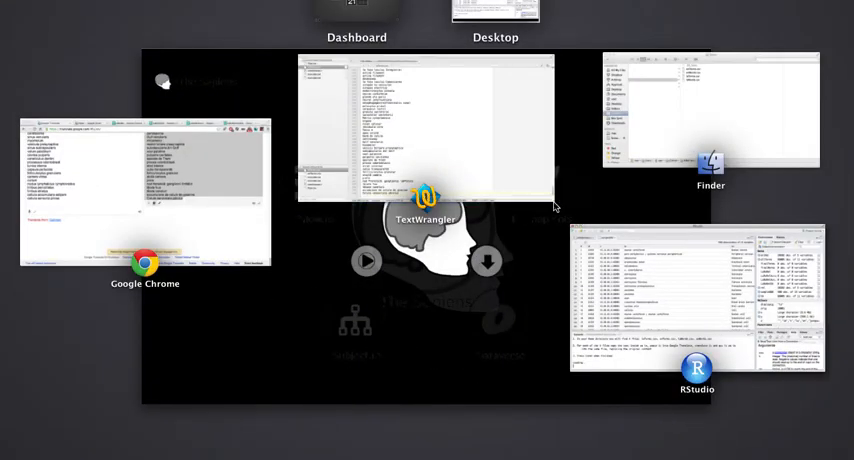
Bring the browser window holding the LaRoRel spreadsheet to the front.
{"action": "left_click", "coordinate": [144, 190]}
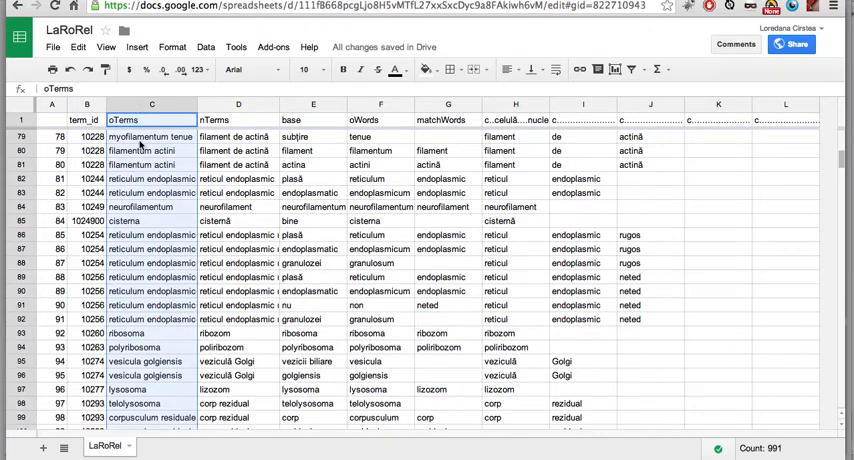
{"action": "mouse_move", "coordinate": [252, 110]}
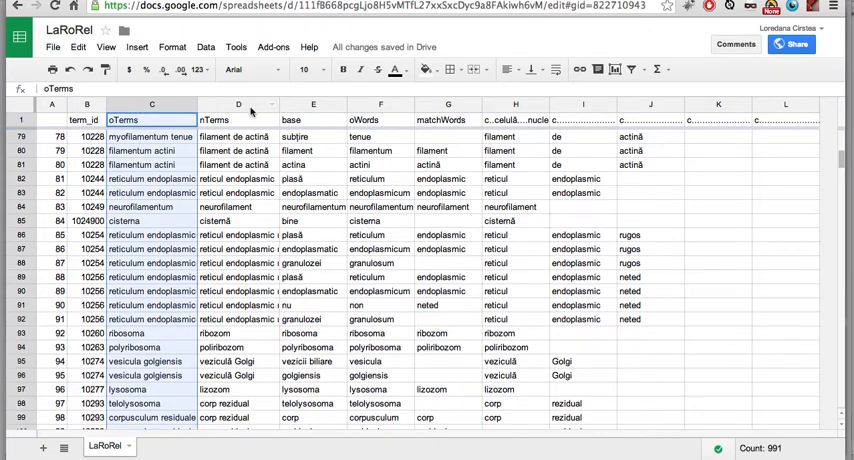
Select the nTerms, base, oWords and matchWords columns in LaRoRel to count their entries.
{"action": "left_click", "coordinate": [238, 120]}
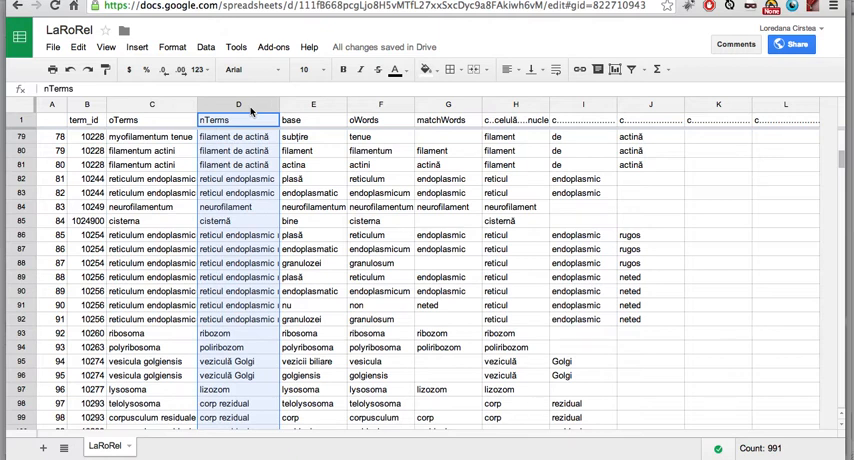
{"action": "left_click", "coordinate": [312, 120]}
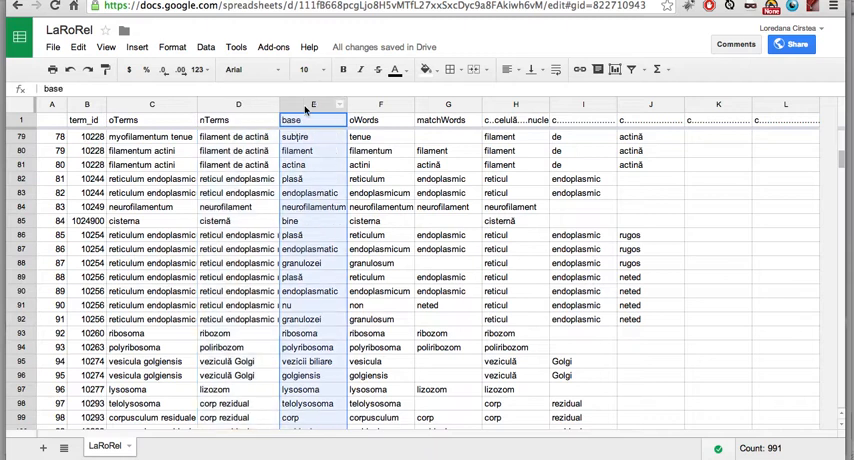
{"action": "mouse_move", "coordinate": [386, 128]}
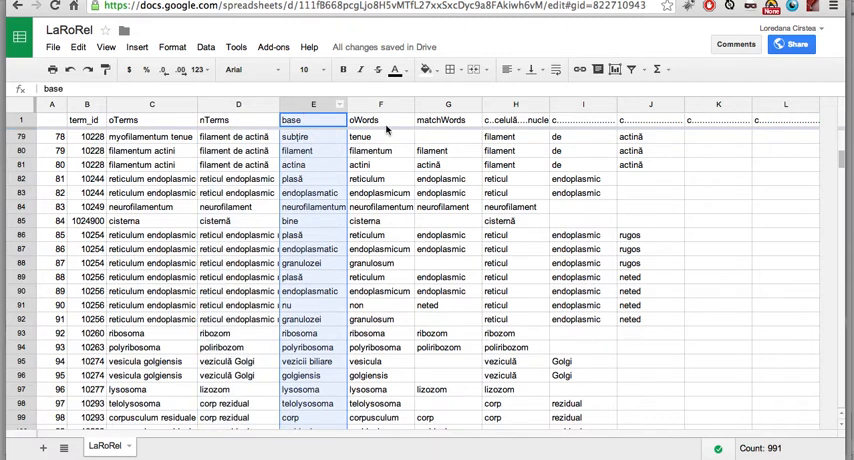
{"action": "left_click", "coordinate": [380, 120]}
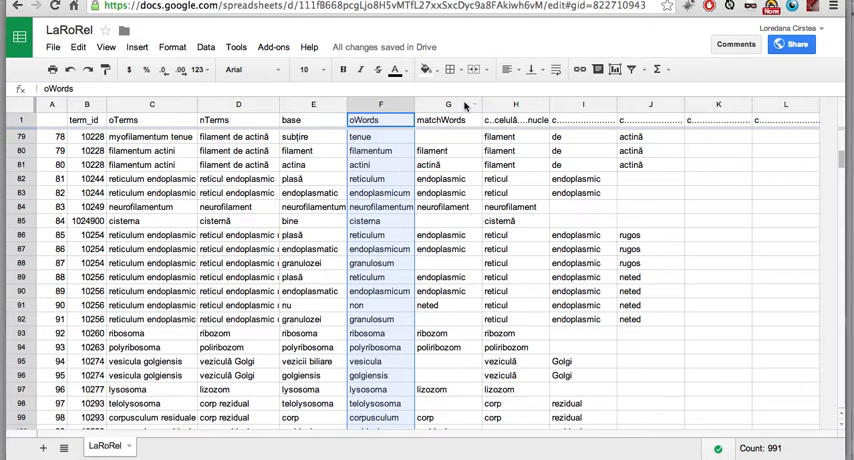
{"action": "left_click", "coordinate": [448, 120]}
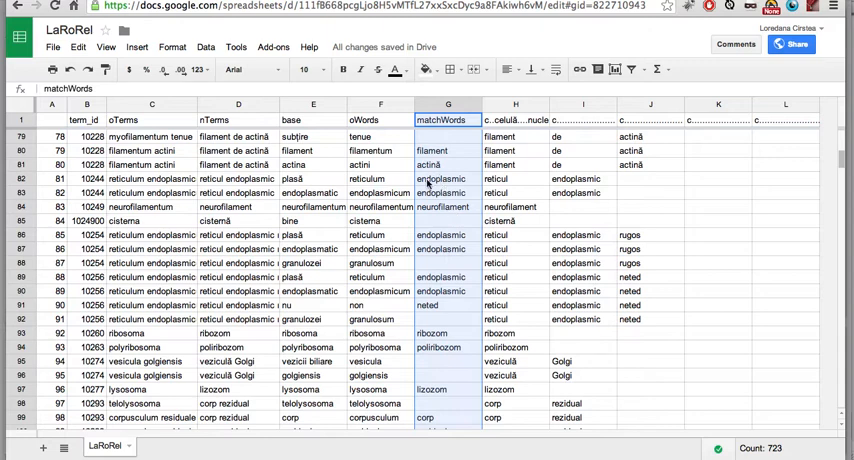
{"action": "scroll", "scroll_direction": "down", "scroll_amount": 3}
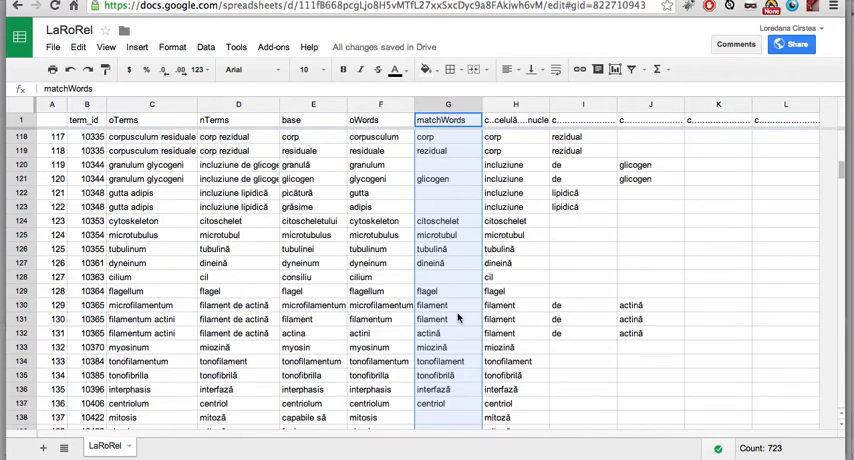
{"action": "scroll", "scroll_direction": "down", "scroll_amount": 3}
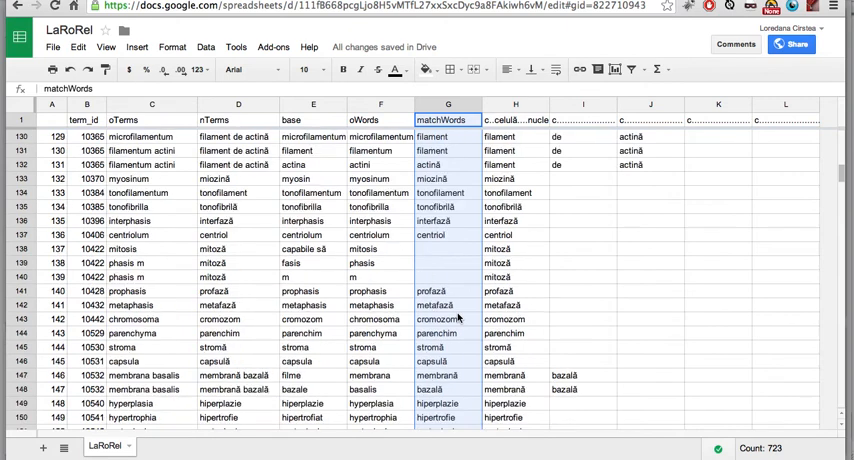
{"action": "scroll", "scroll_direction": "up", "scroll_amount": 3}
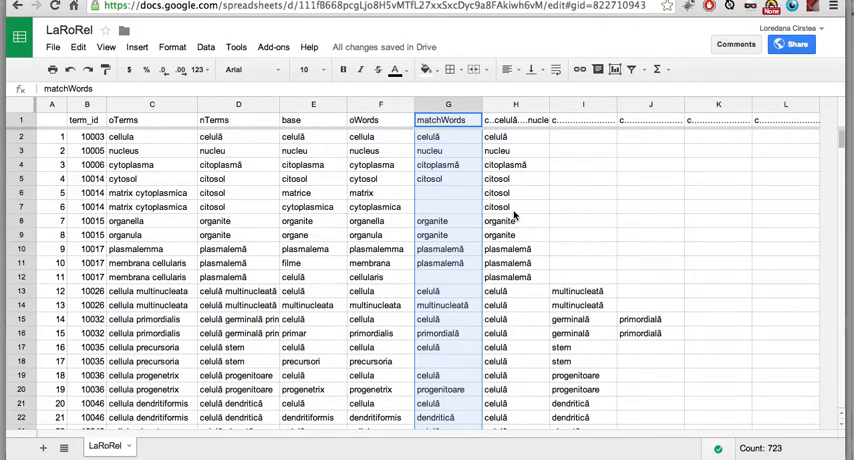
Inspect the plasmalemă, celulă and multinucleată entries, then switch to the LaRoRelOk spreadsheet.
{"action": "left_click", "coordinate": [516, 276]}
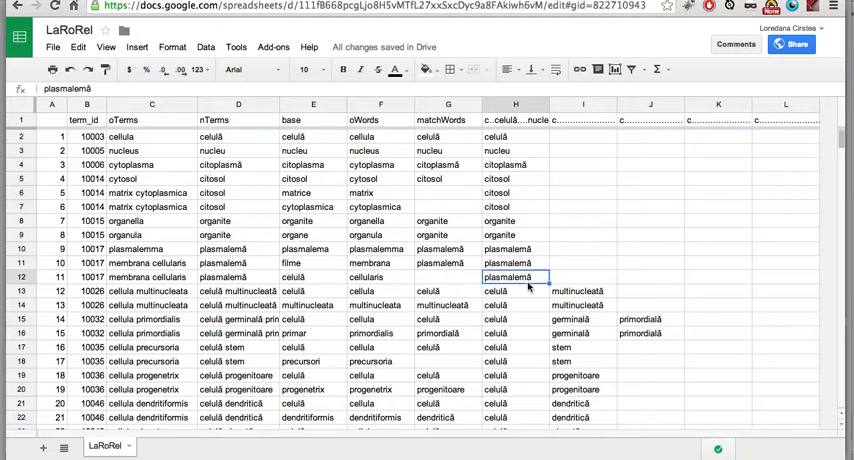
{"action": "mouse_move", "coordinate": [564, 264]}
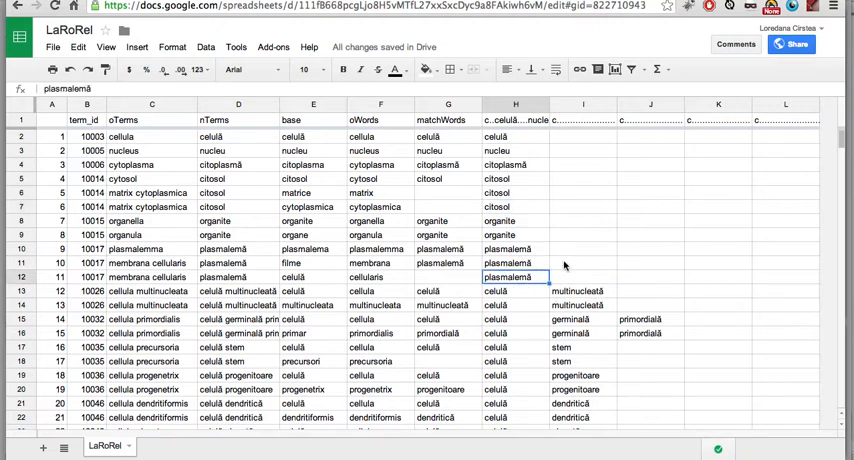
{"action": "mouse_move", "coordinate": [494, 192]}
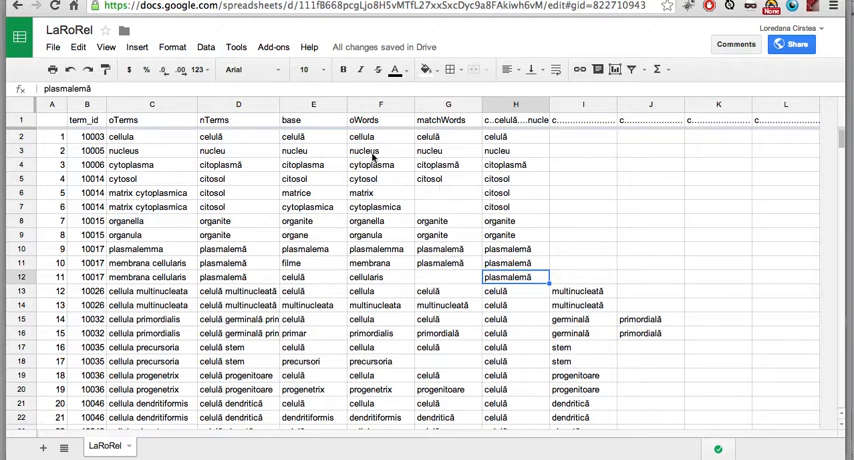
{"action": "mouse_move", "coordinate": [394, 282]}
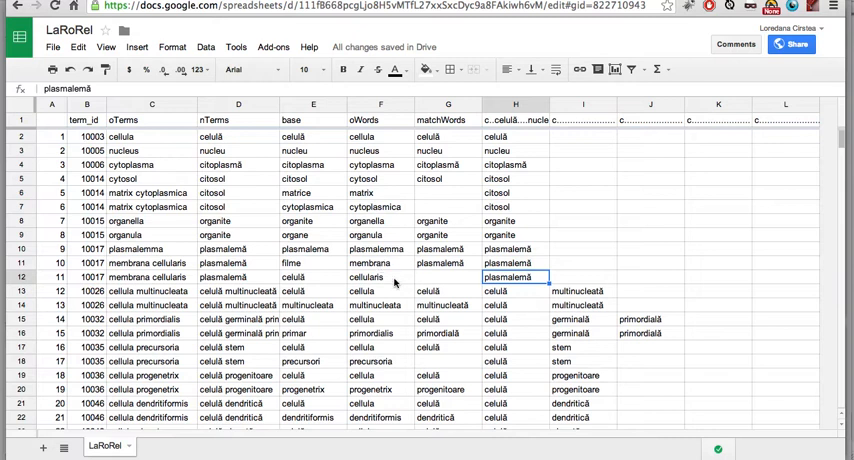
{"action": "left_click", "coordinate": [516, 304]}
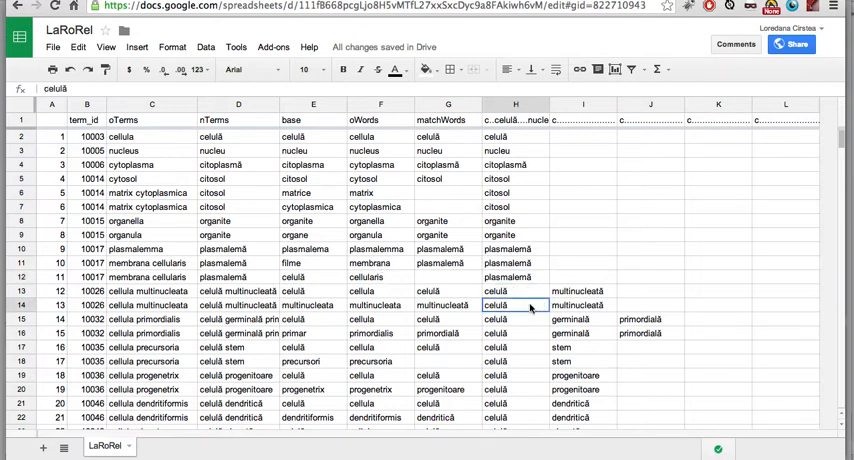
{"action": "left_click", "coordinate": [448, 306]}
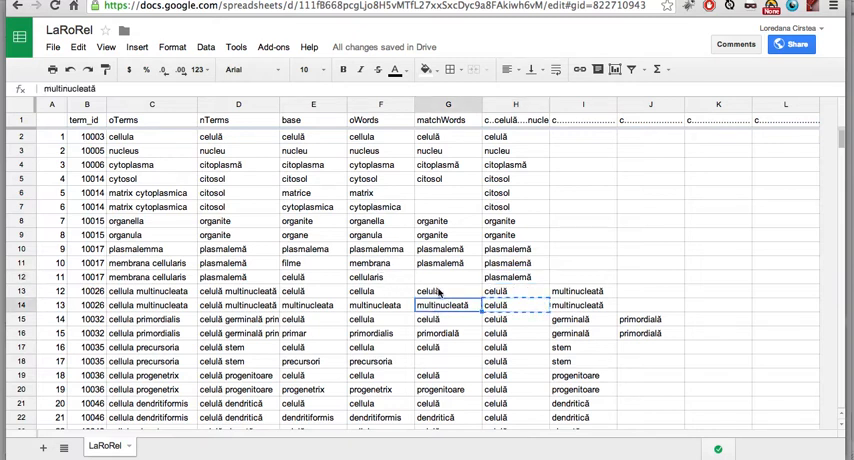
{"action": "left_click", "coordinate": [448, 292]}
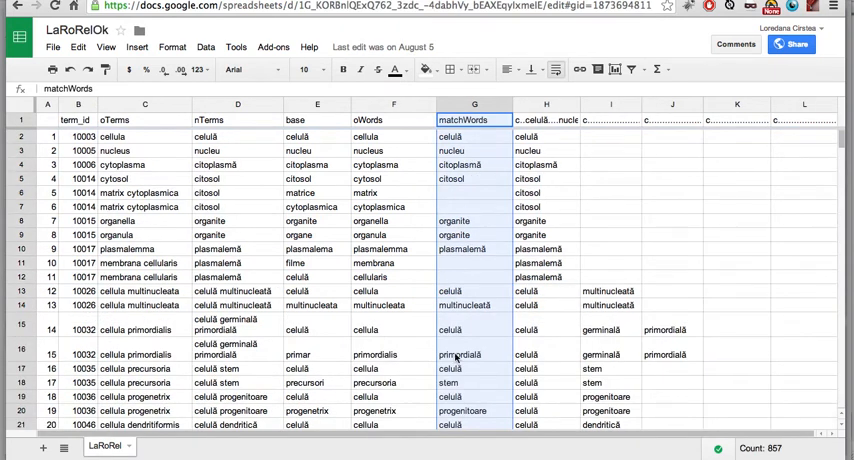
{"action": "scroll", "scroll_direction": "down", "scroll_amount": 3}
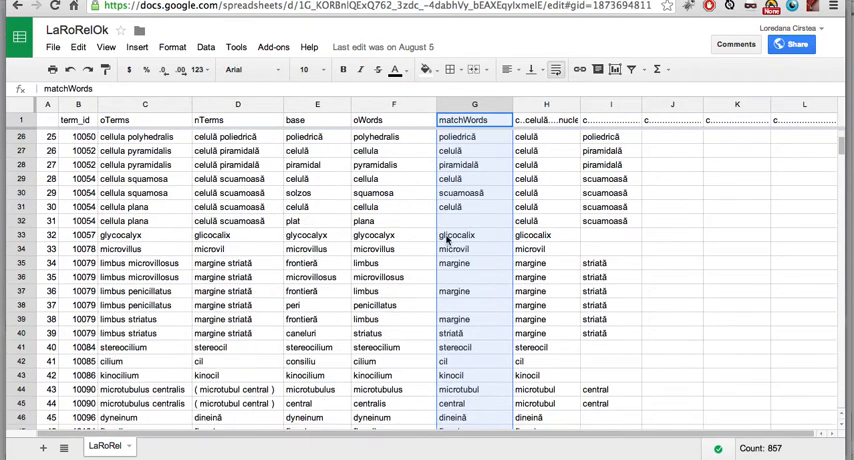
{"action": "scroll", "scroll_direction": "up", "scroll_amount": 3}
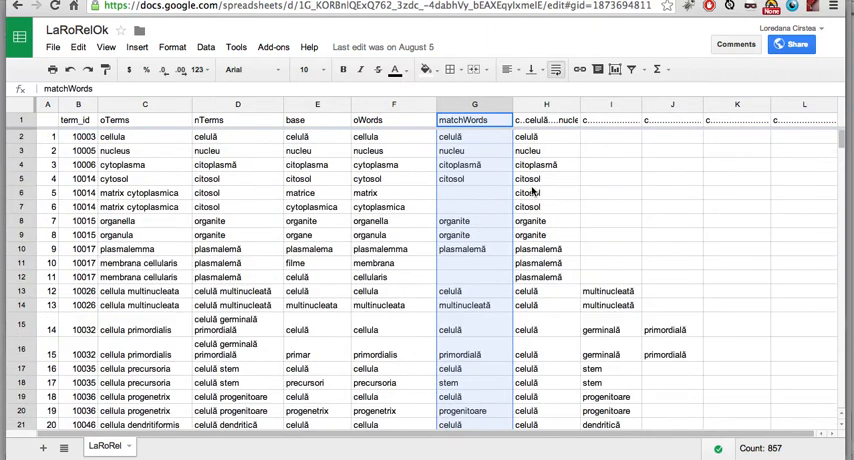
{"action": "mouse_move", "coordinate": [388, 180]}
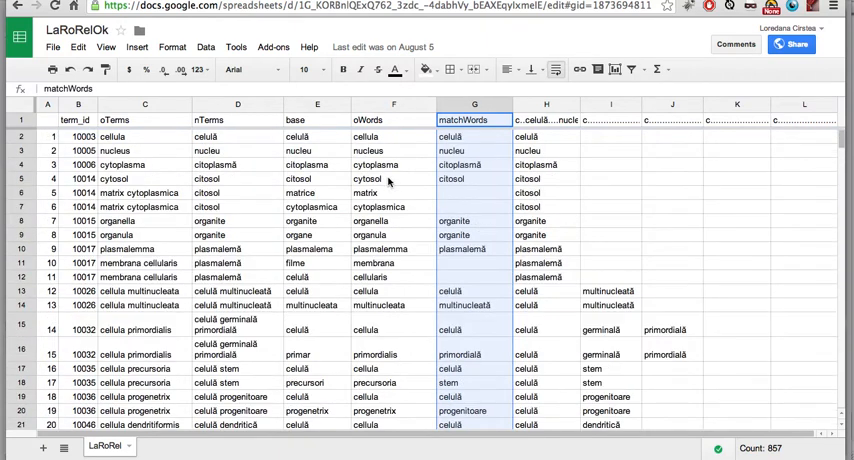
{"action": "left_click", "coordinate": [392, 180]}
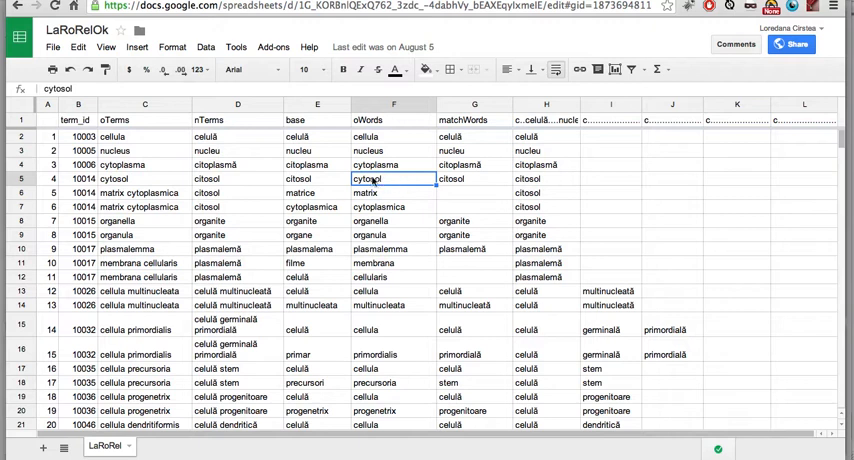
{"action": "left_click", "coordinate": [392, 192]}
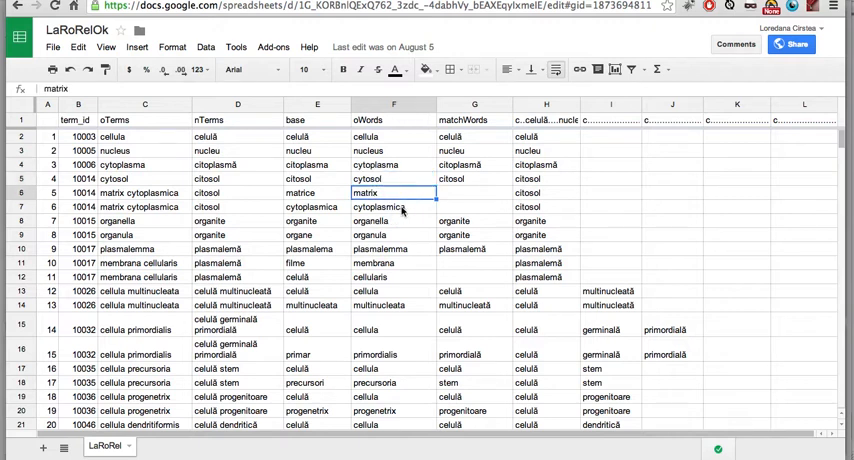
{"action": "left_click", "coordinate": [546, 192]}
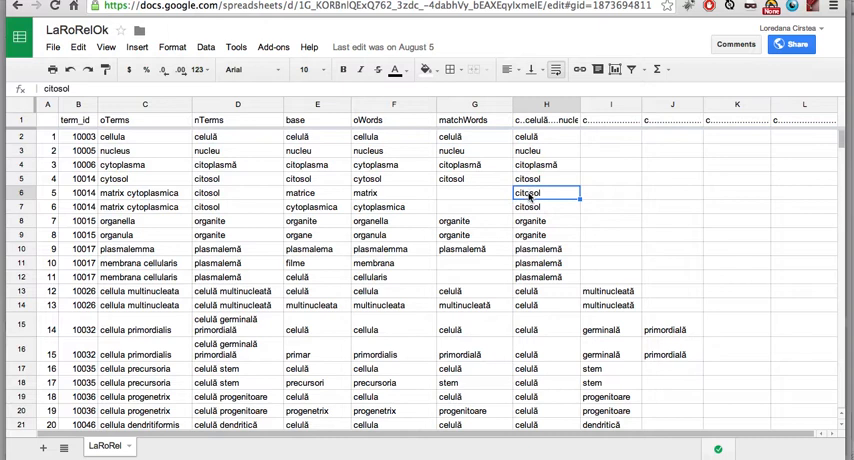
{"action": "left_click", "coordinate": [474, 192]}
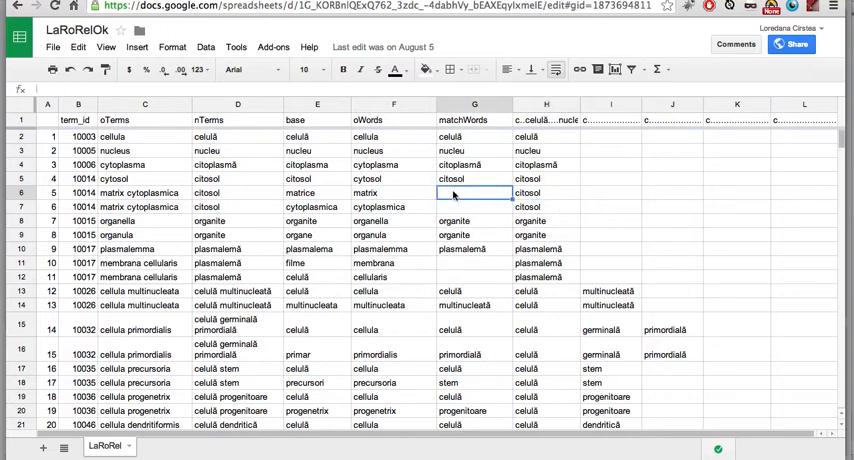
{"action": "left_click", "coordinate": [474, 264]}
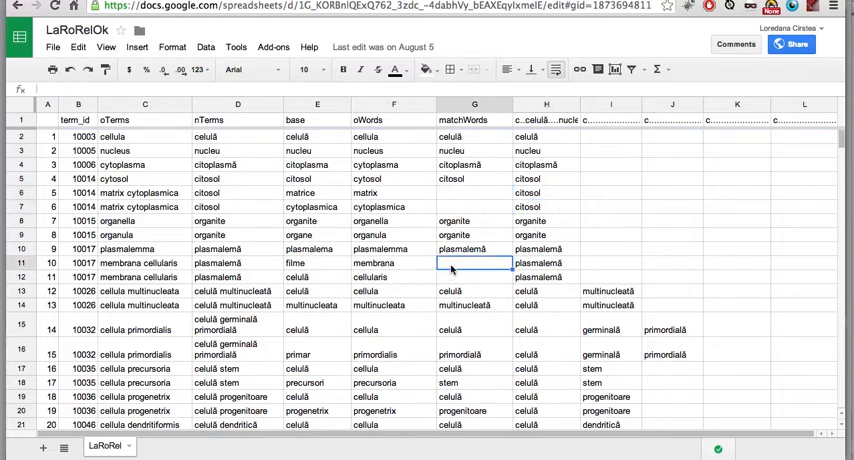
{"action": "left_click", "coordinate": [474, 276]}
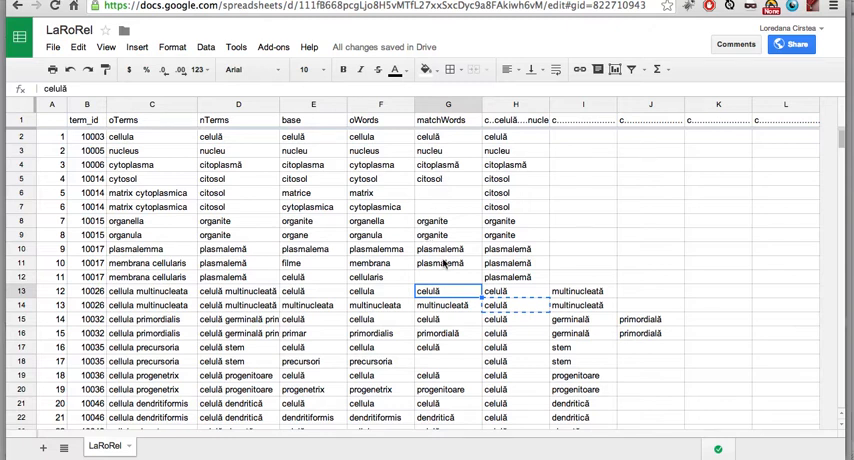
{"action": "mouse_move", "coordinate": [436, 336]}
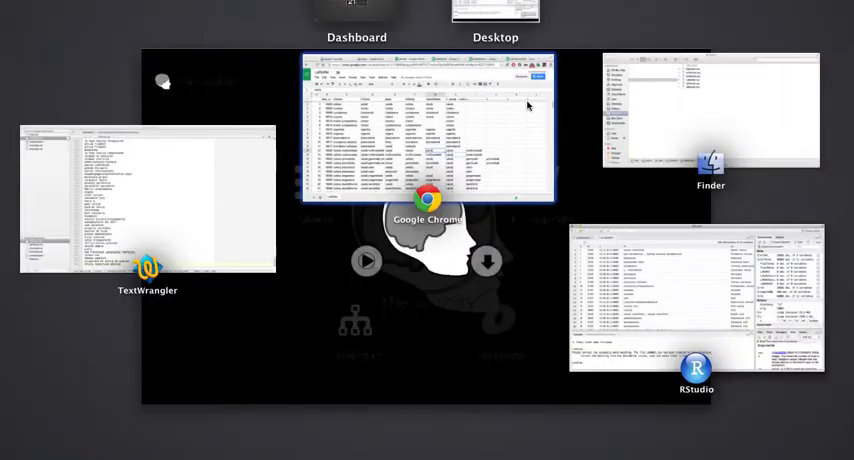
{"action": "left_click", "coordinate": [428, 130]}
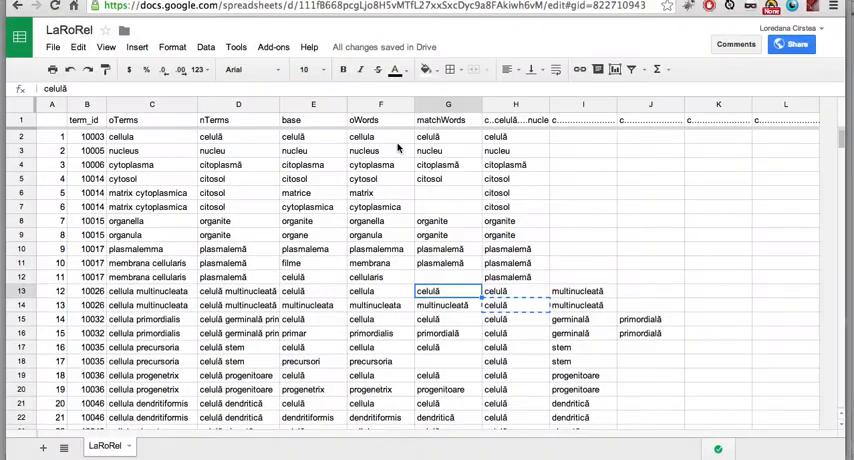
{"action": "left_click", "coordinate": [380, 264]}
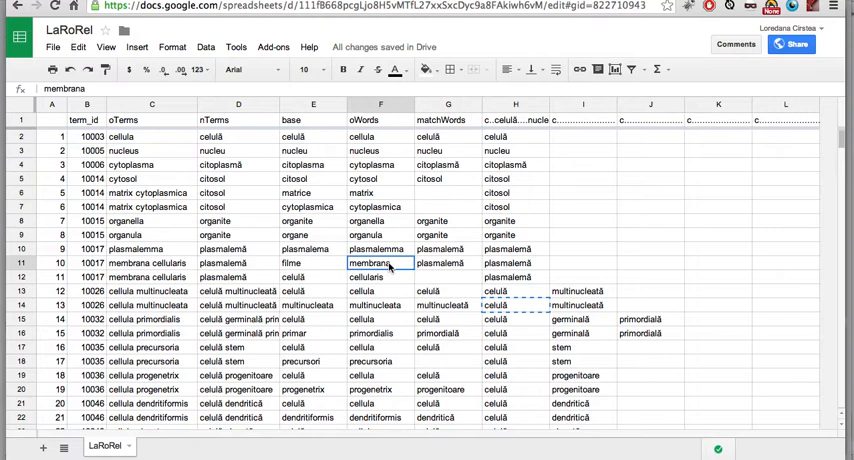
{"action": "left_click", "coordinate": [448, 292]}
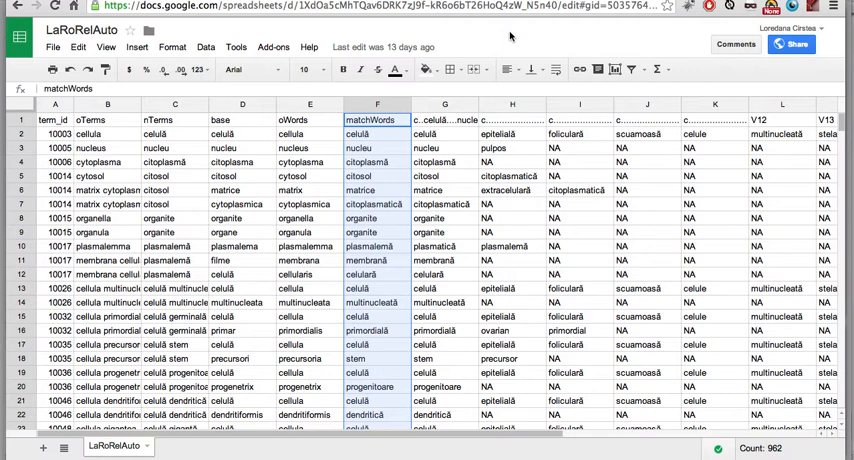
{"action": "mouse_move", "coordinate": [336, 256]}
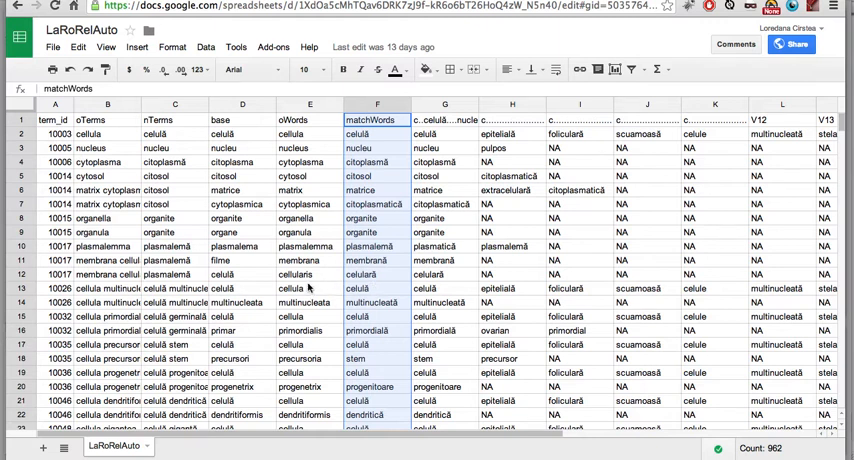
Inspect celularis in olWords and review LaRoRelAuto's matchWords column down to rows near 100.
{"action": "left_click", "coordinate": [308, 274]}
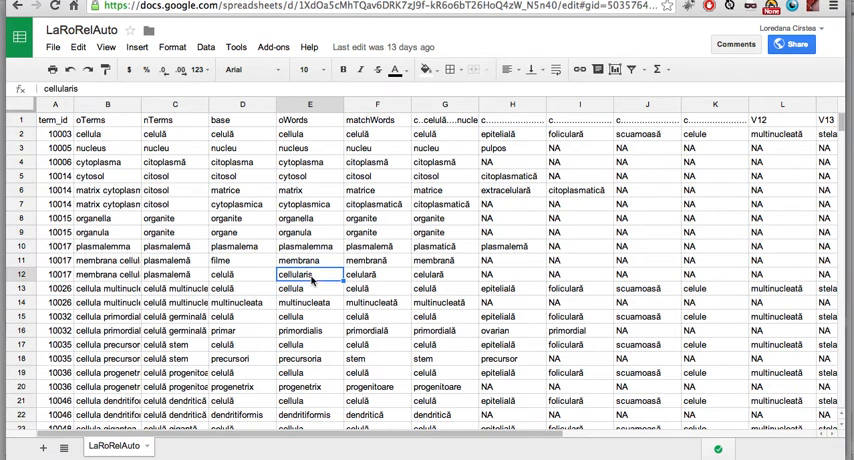
{"action": "mouse_move", "coordinate": [380, 280]}
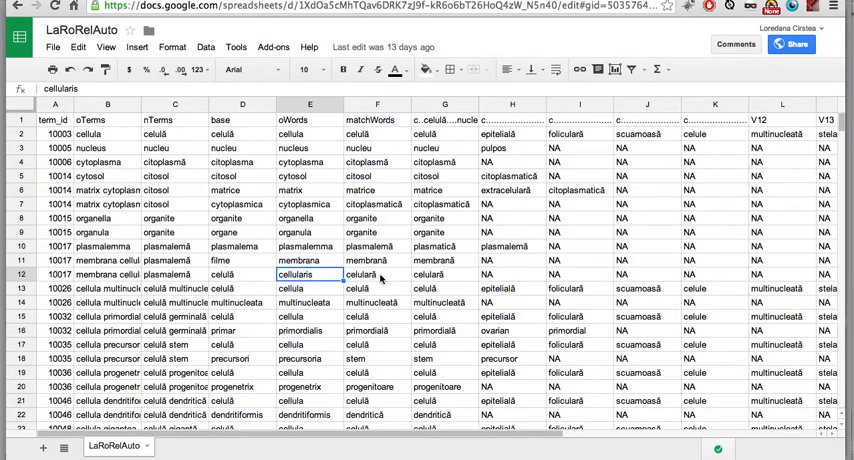
{"action": "mouse_move", "coordinate": [368, 298]}
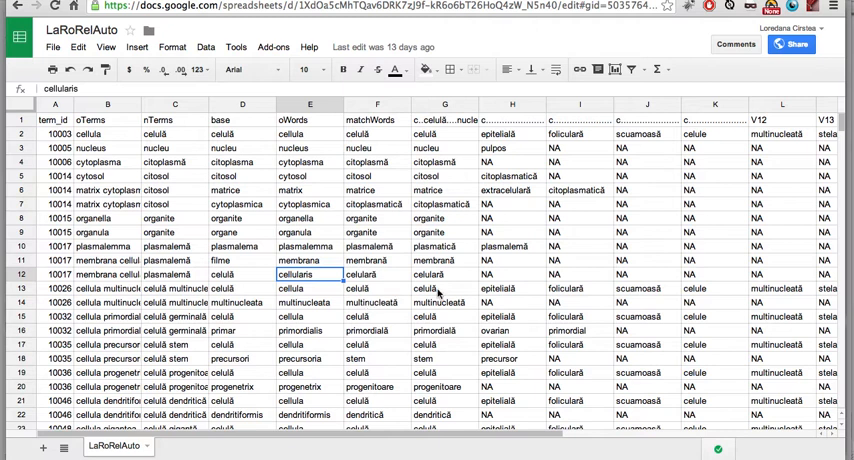
{"action": "mouse_move", "coordinate": [456, 290]}
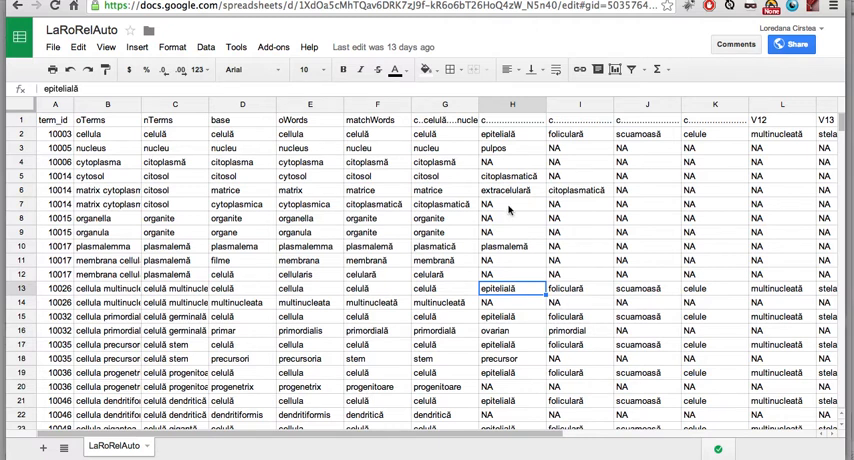
{"action": "left_click", "coordinate": [376, 104]}
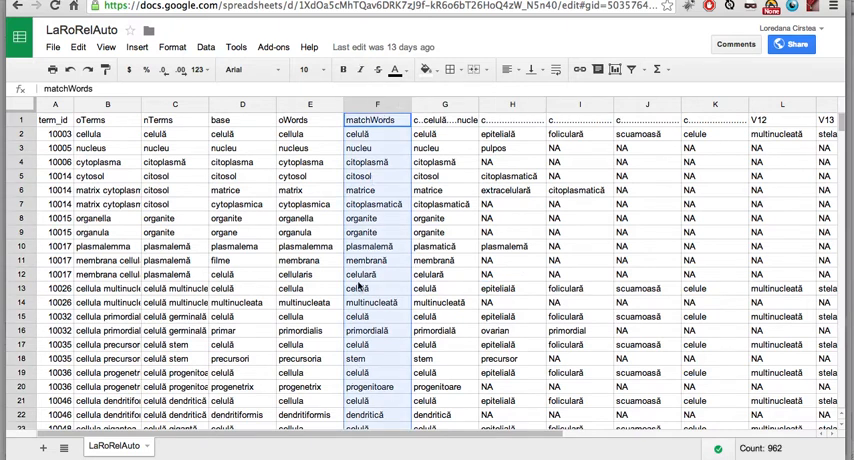
{"action": "mouse_move", "coordinate": [518, 36]}
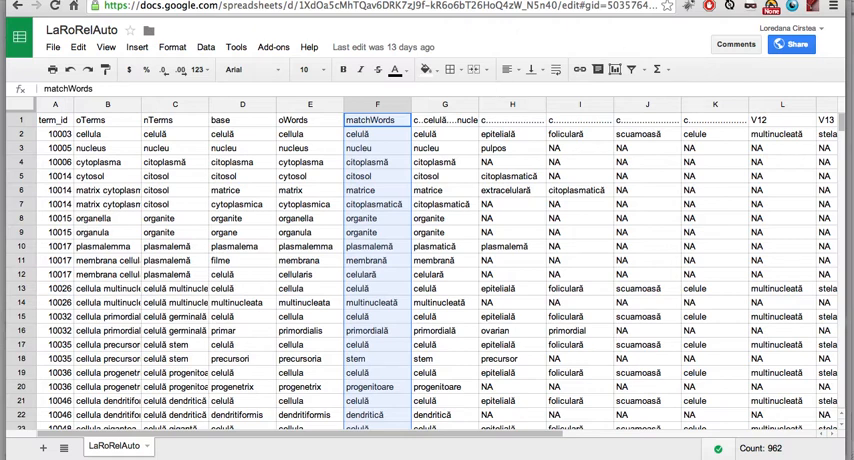
{"action": "scroll", "scroll_direction": "down", "scroll_amount": 3}
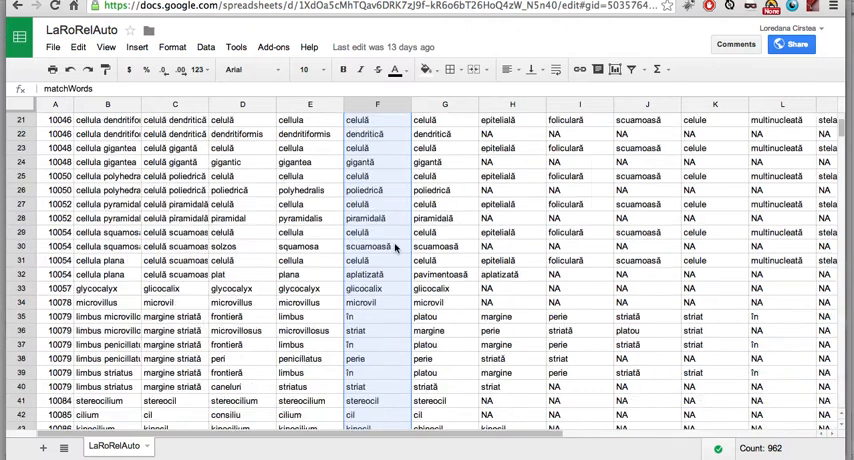
{"action": "scroll", "scroll_direction": "down", "scroll_amount": 3}
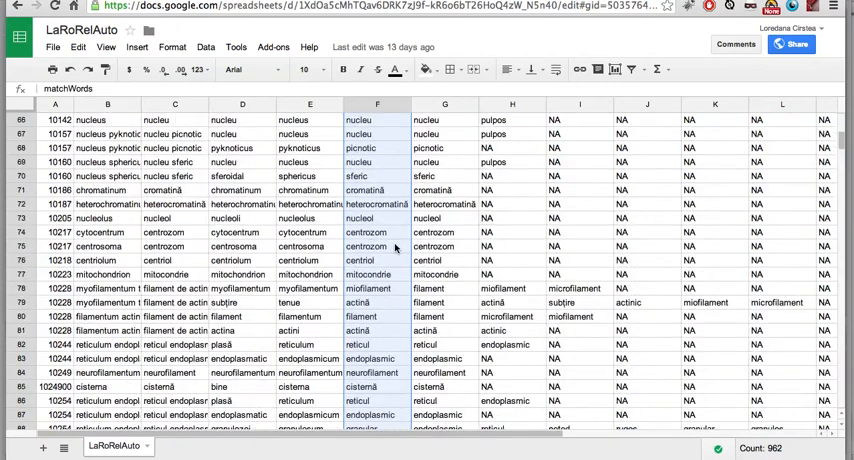
{"action": "scroll", "scroll_direction": "down", "scroll_amount": 3}
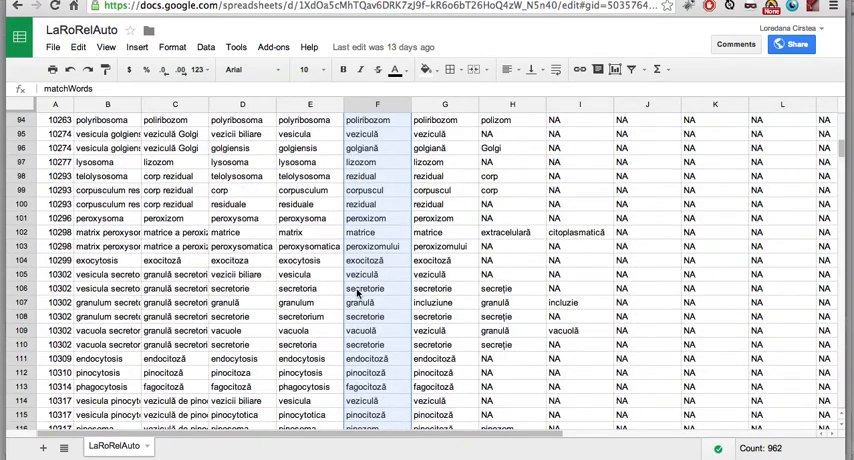
{"action": "mouse_move", "coordinate": [384, 232]}
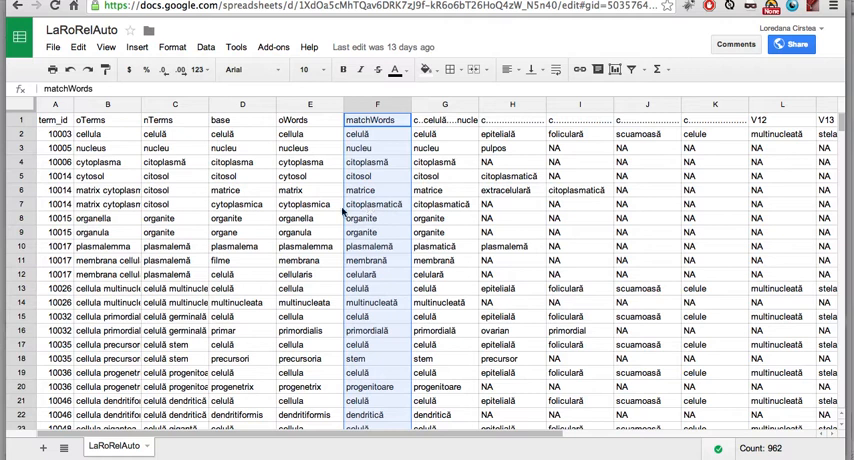
{"action": "mouse_move", "coordinate": [304, 218]}
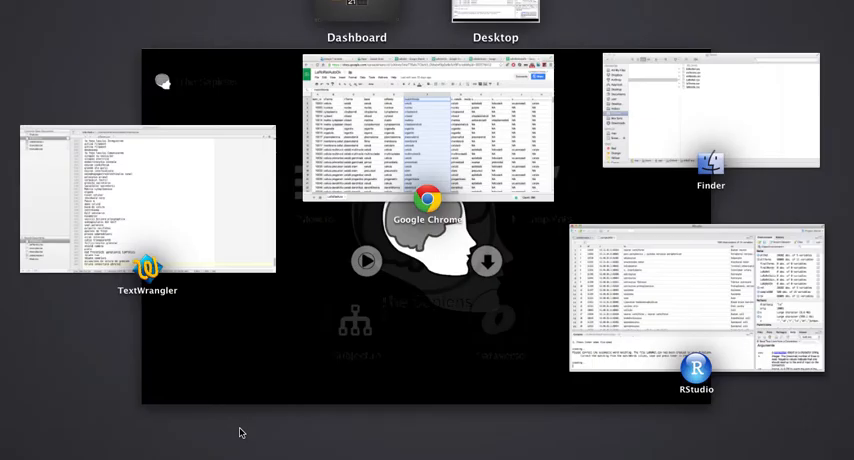
Bring the browser window with the LaRoRelAutoOk spreadsheet to the front.
{"action": "left_click", "coordinate": [428, 128]}
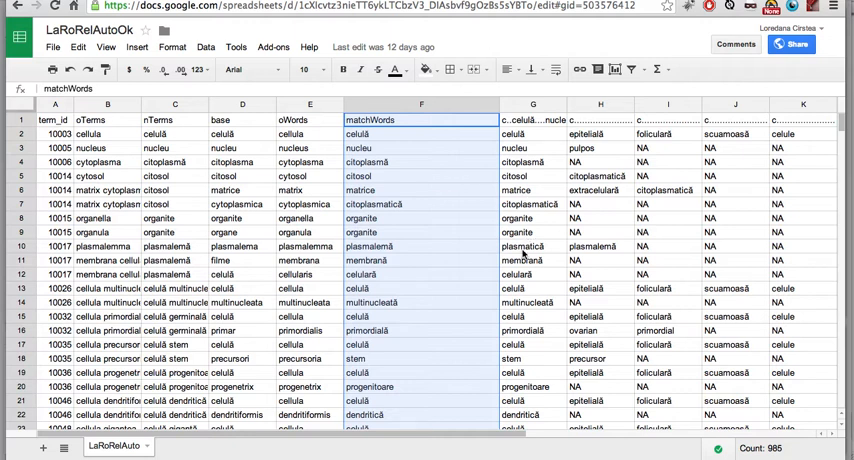
{"action": "mouse_move", "coordinate": [430, 176]}
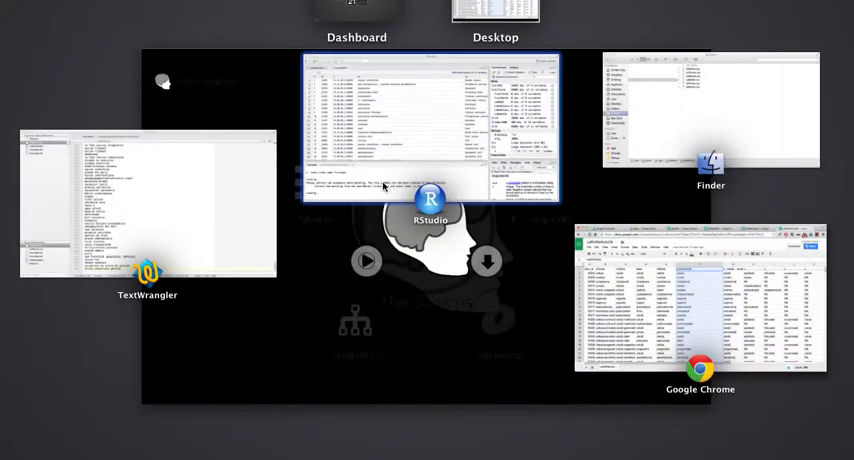
Return to RStudio and check the Environment pane for the new finalTerms and finalWords objects.
{"action": "left_click", "coordinate": [430, 120]}
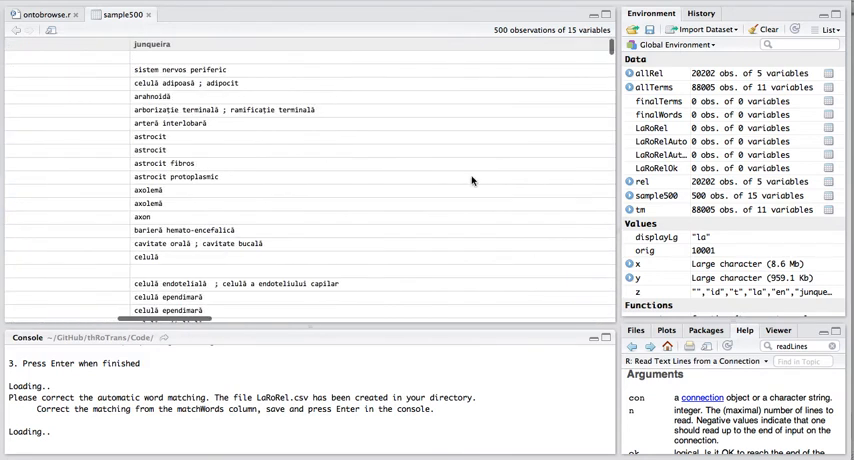
{"action": "scroll", "scroll_direction": "right", "scroll_amount": 3}
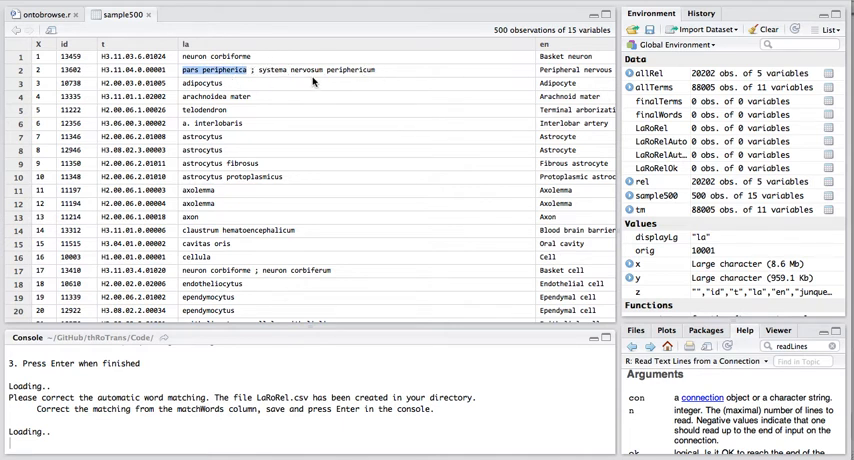
{"action": "mouse_move", "coordinate": [252, 62]}
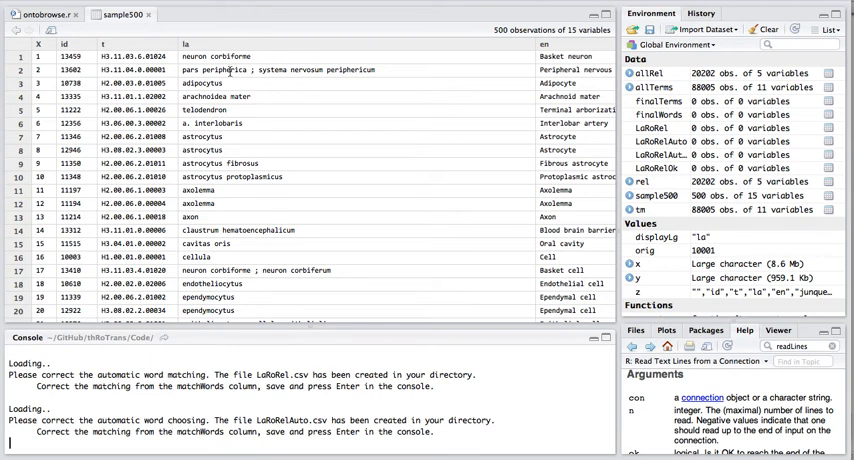
{"action": "mouse_move", "coordinate": [314, 86]}
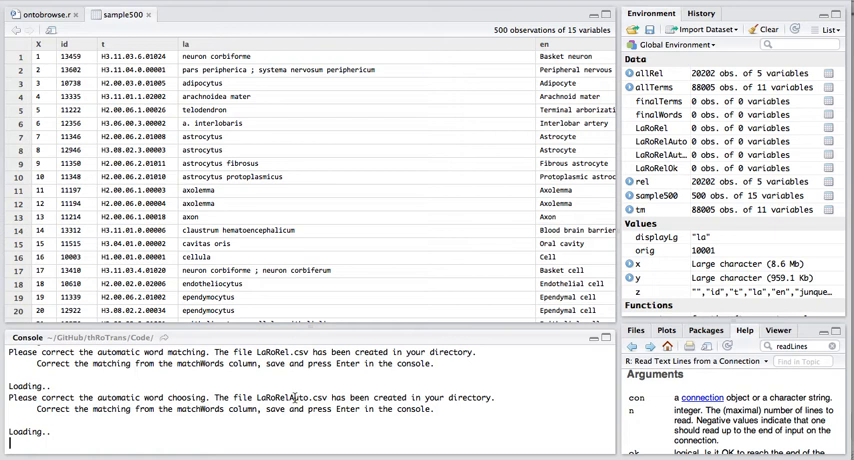
{"action": "mouse_move", "coordinate": [510, 236]}
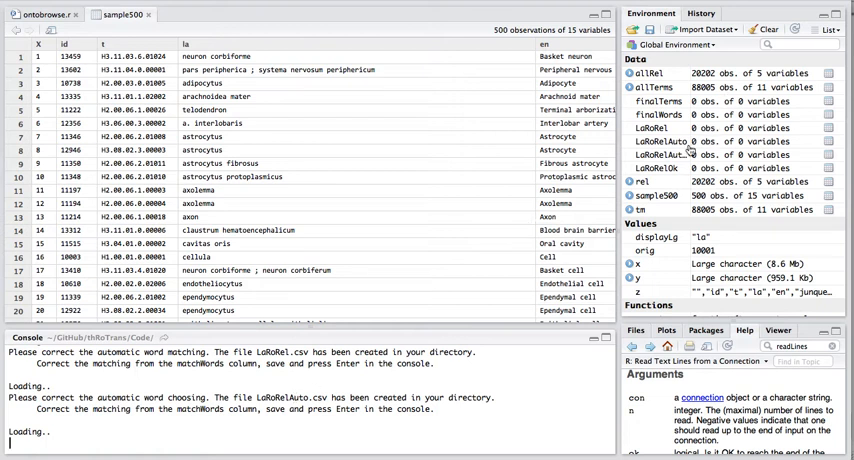
{"action": "mouse_move", "coordinate": [528, 168]}
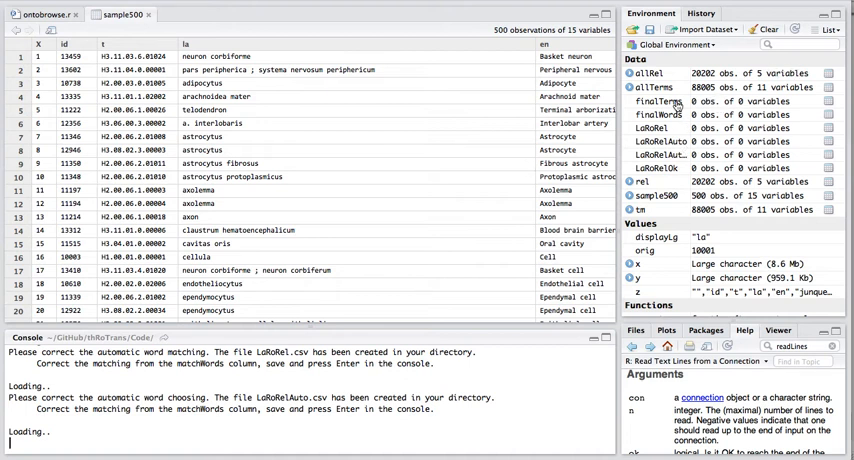
View finalTerms (7128 observations, 12 variables) in the data viewer and scroll through its rows.
{"action": "key", "text": "Return"}
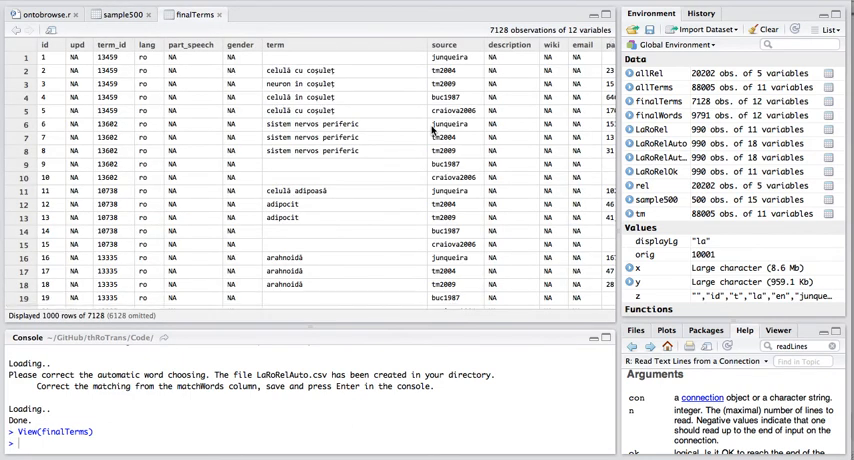
{"action": "mouse_move", "coordinate": [382, 204]}
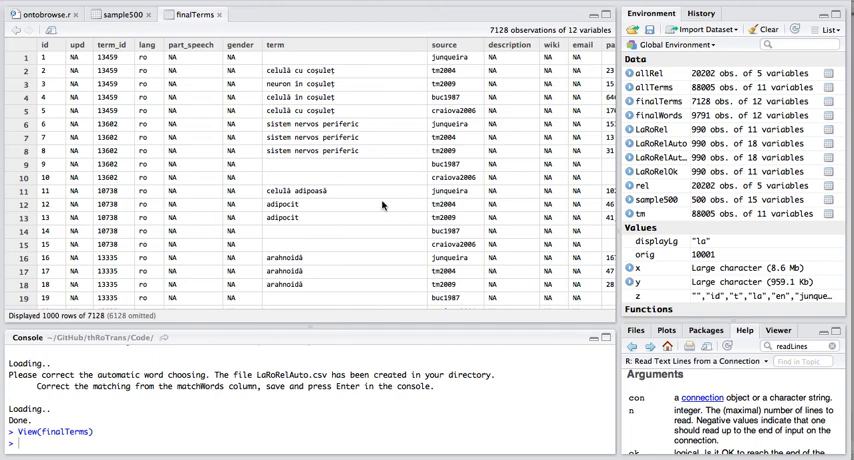
{"action": "scroll", "scroll_direction": "down", "scroll_amount": 3}
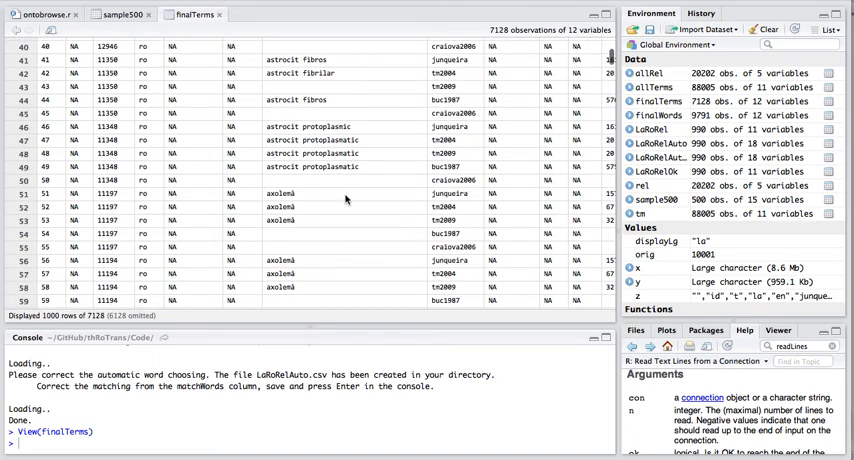
{"action": "scroll", "scroll_direction": "down", "scroll_amount": 3}
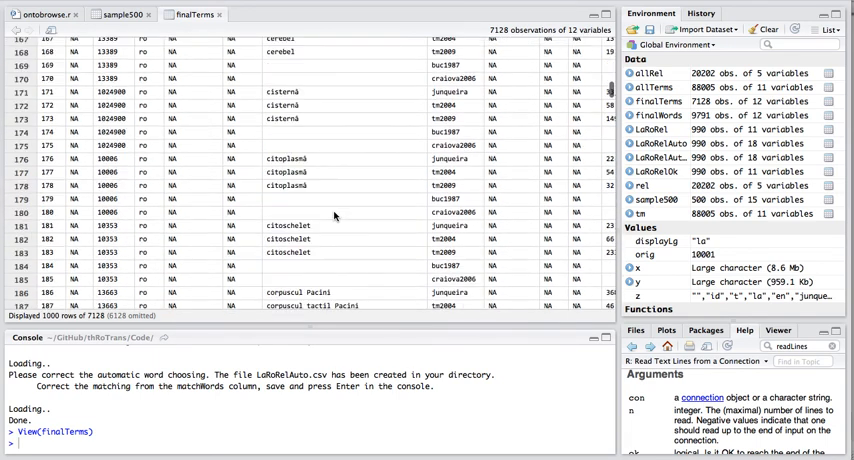
{"action": "scroll", "scroll_direction": "down", "scroll_amount": 3}
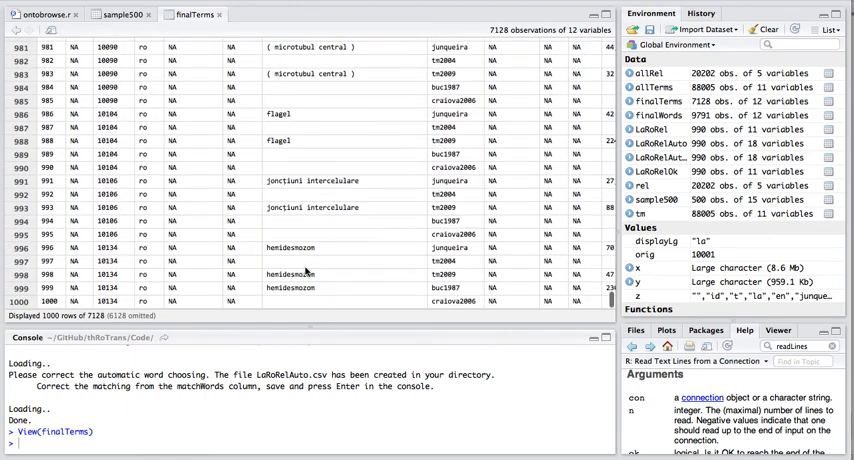
{"action": "scroll", "scroll_direction": "up", "scroll_amount": 3}
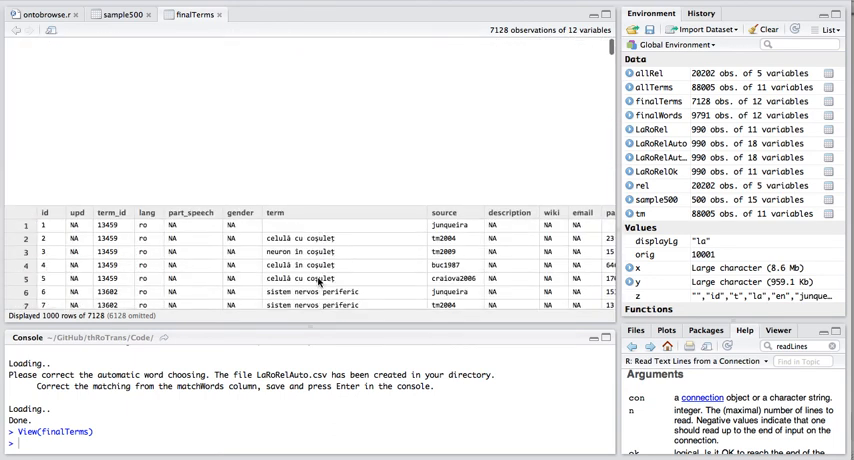
{"action": "scroll", "scroll_direction": "down", "scroll_amount": 3}
{"action": "type", "text": "df<-"}
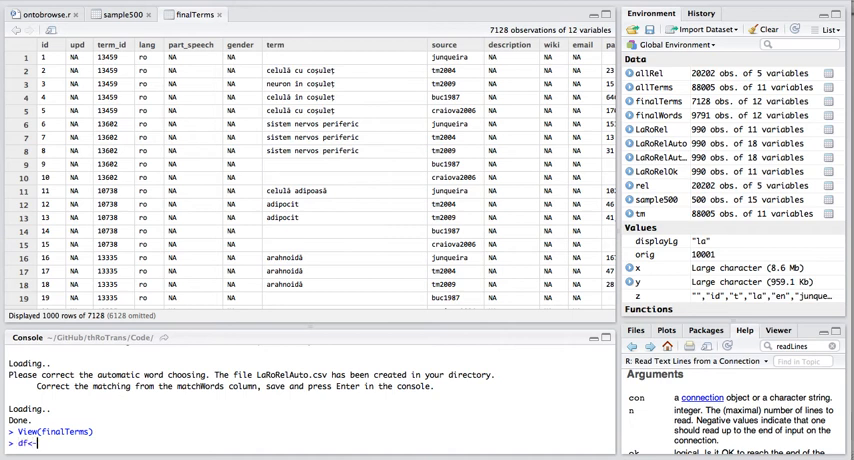
Build df from finalTerms rows where lang is "ro" and source is "autoRed".
{"action": "type", "text": "fi"}
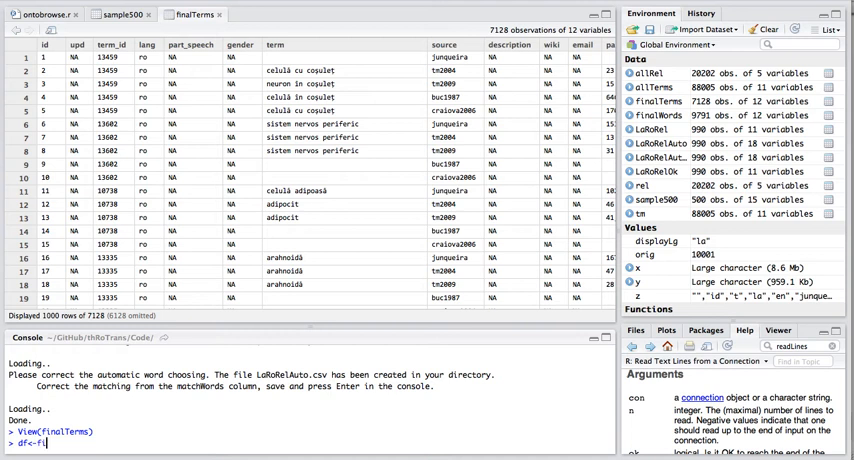
{"action": "type", "text": "nalTerms"}
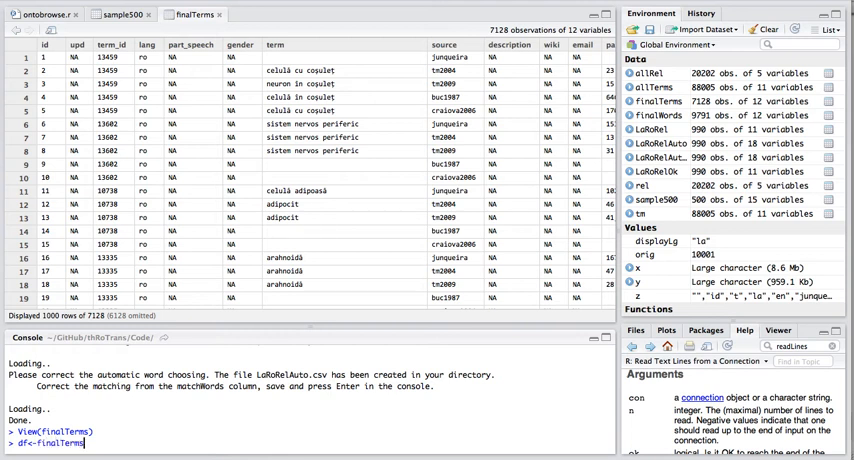
{"action": "type", "text": "[finalt"}
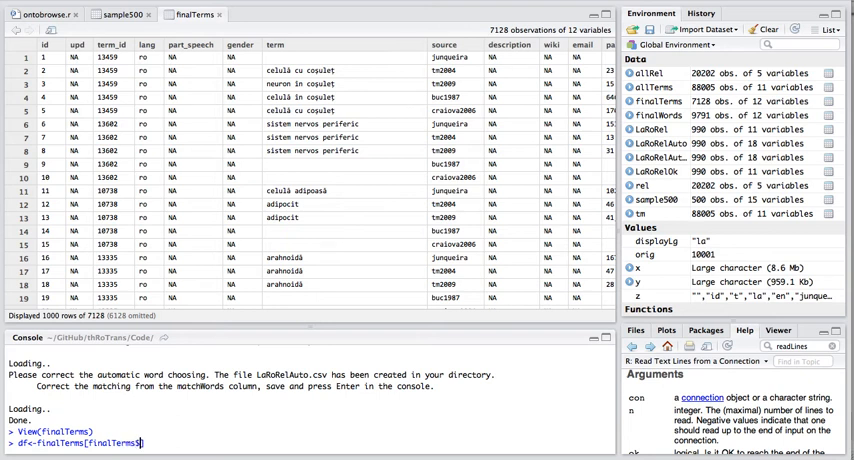
{"action": "type", "text": "$lang=="}
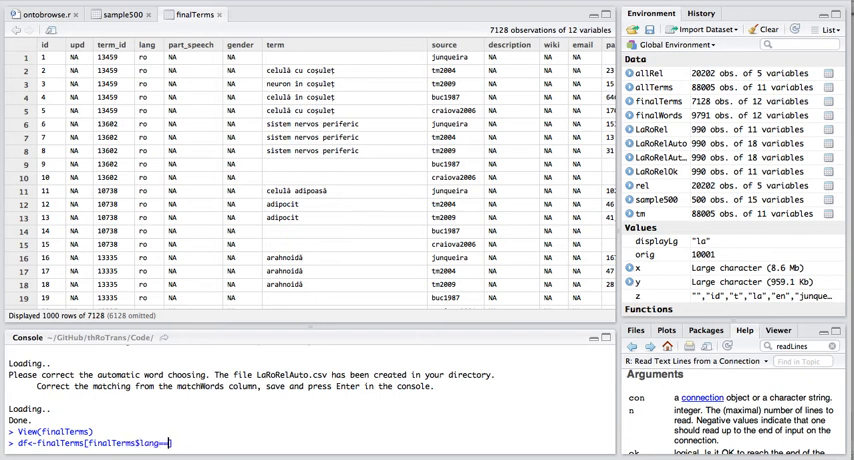
{"action": "type", "text": "\"ro\""}
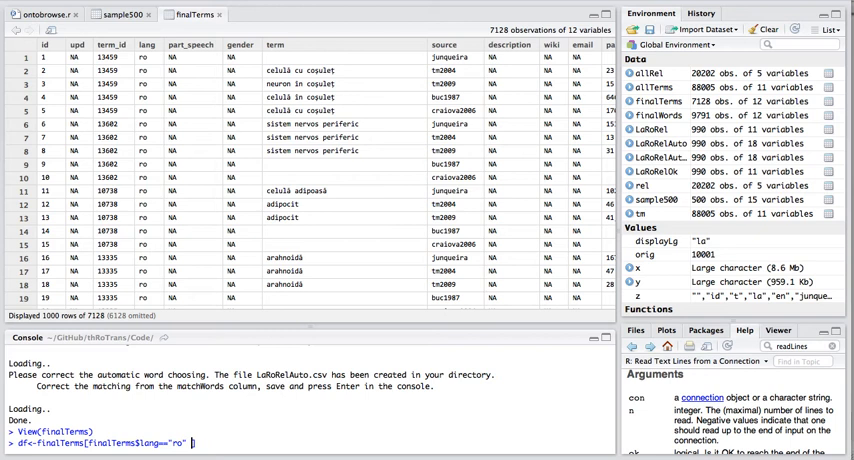
{"action": "type", "text": "& fir"}
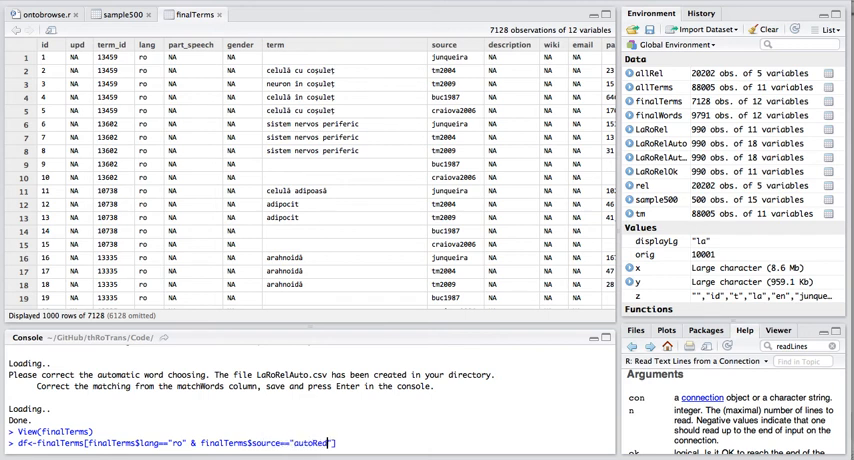
{"action": "type", "text": ","}
{"action": "key", "text": "Return"}
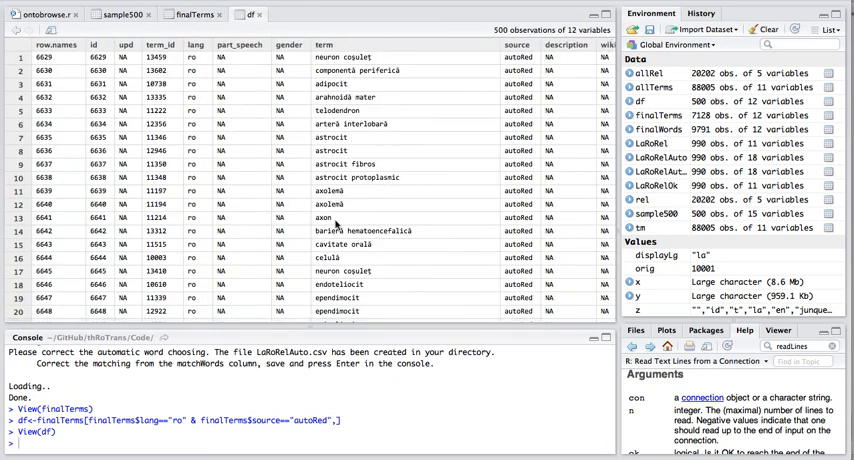
Scroll through df's 500 Romanian autoRed terms in the data viewer and return to the top.
{"action": "scroll", "scroll_direction": "down", "scroll_amount": 3}
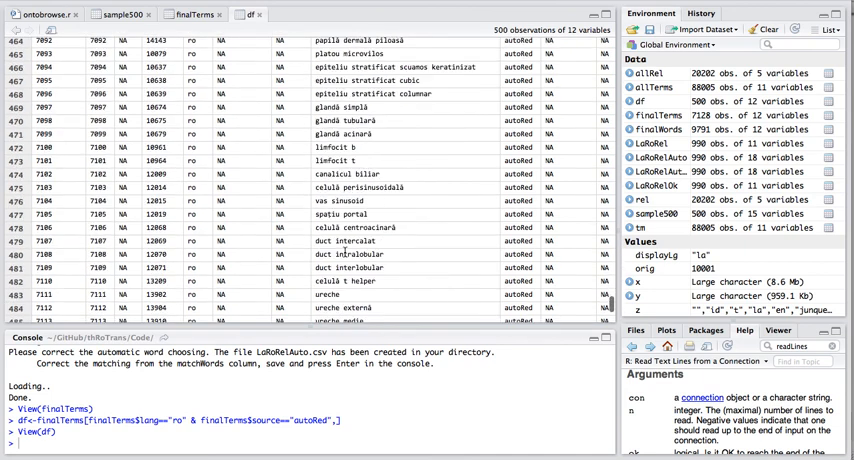
{"action": "scroll", "scroll_direction": "down", "scroll_amount": 3}
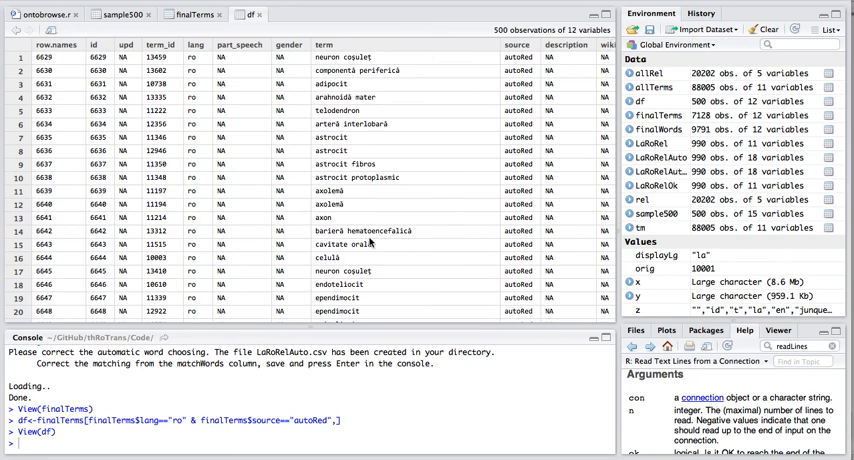
{"action": "scroll", "scroll_direction": "down", "scroll_amount": 3}
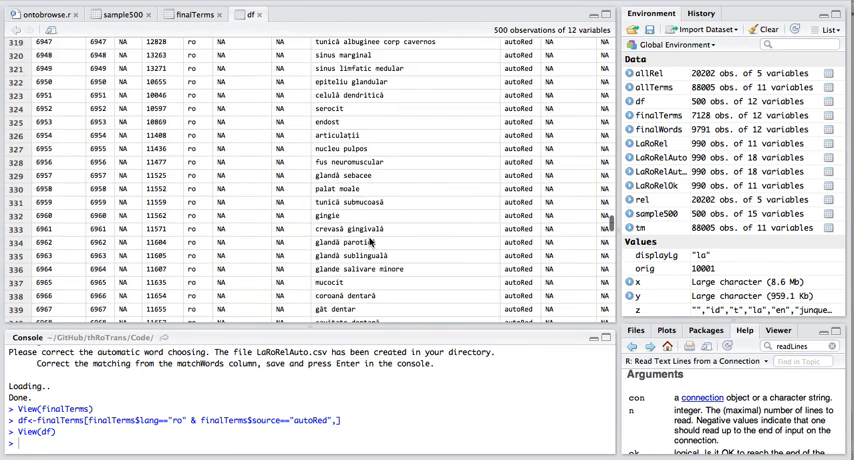
{"action": "scroll", "scroll_direction": "up", "scroll_amount": 3}
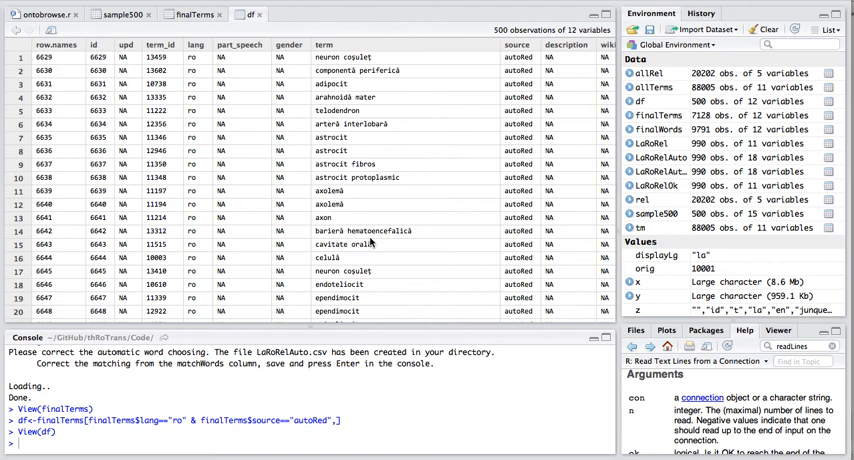
{"action": "mouse_move", "coordinate": [416, 20]}
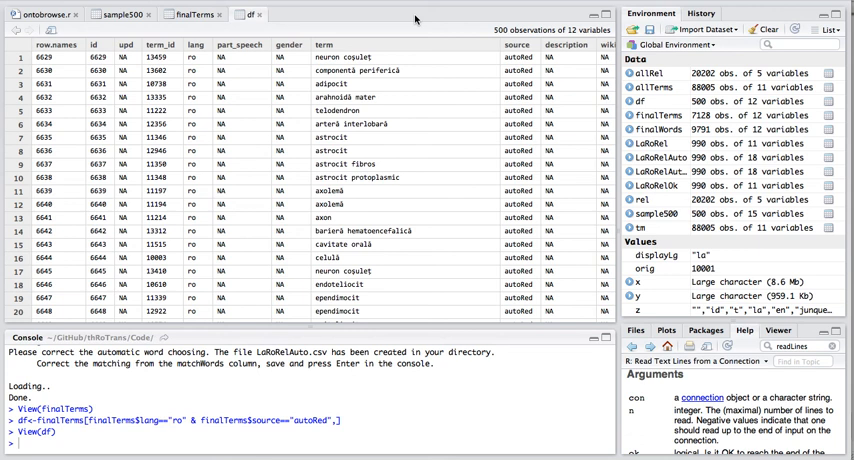
{"action": "mouse_move", "coordinate": [330, 22]}
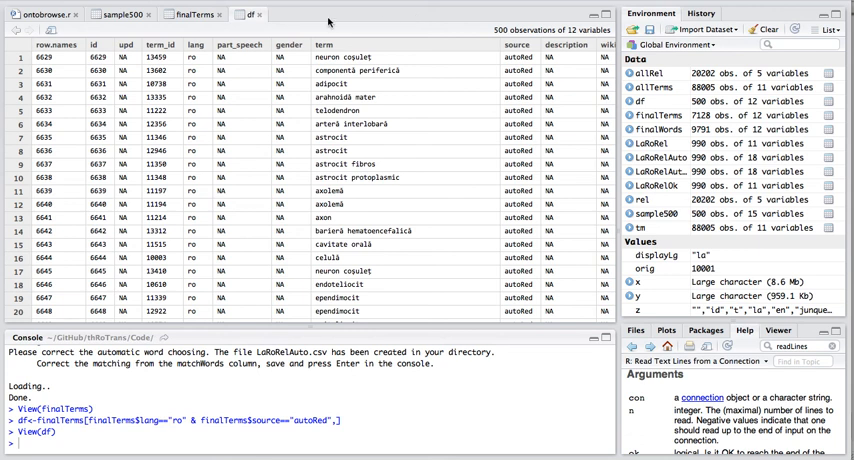